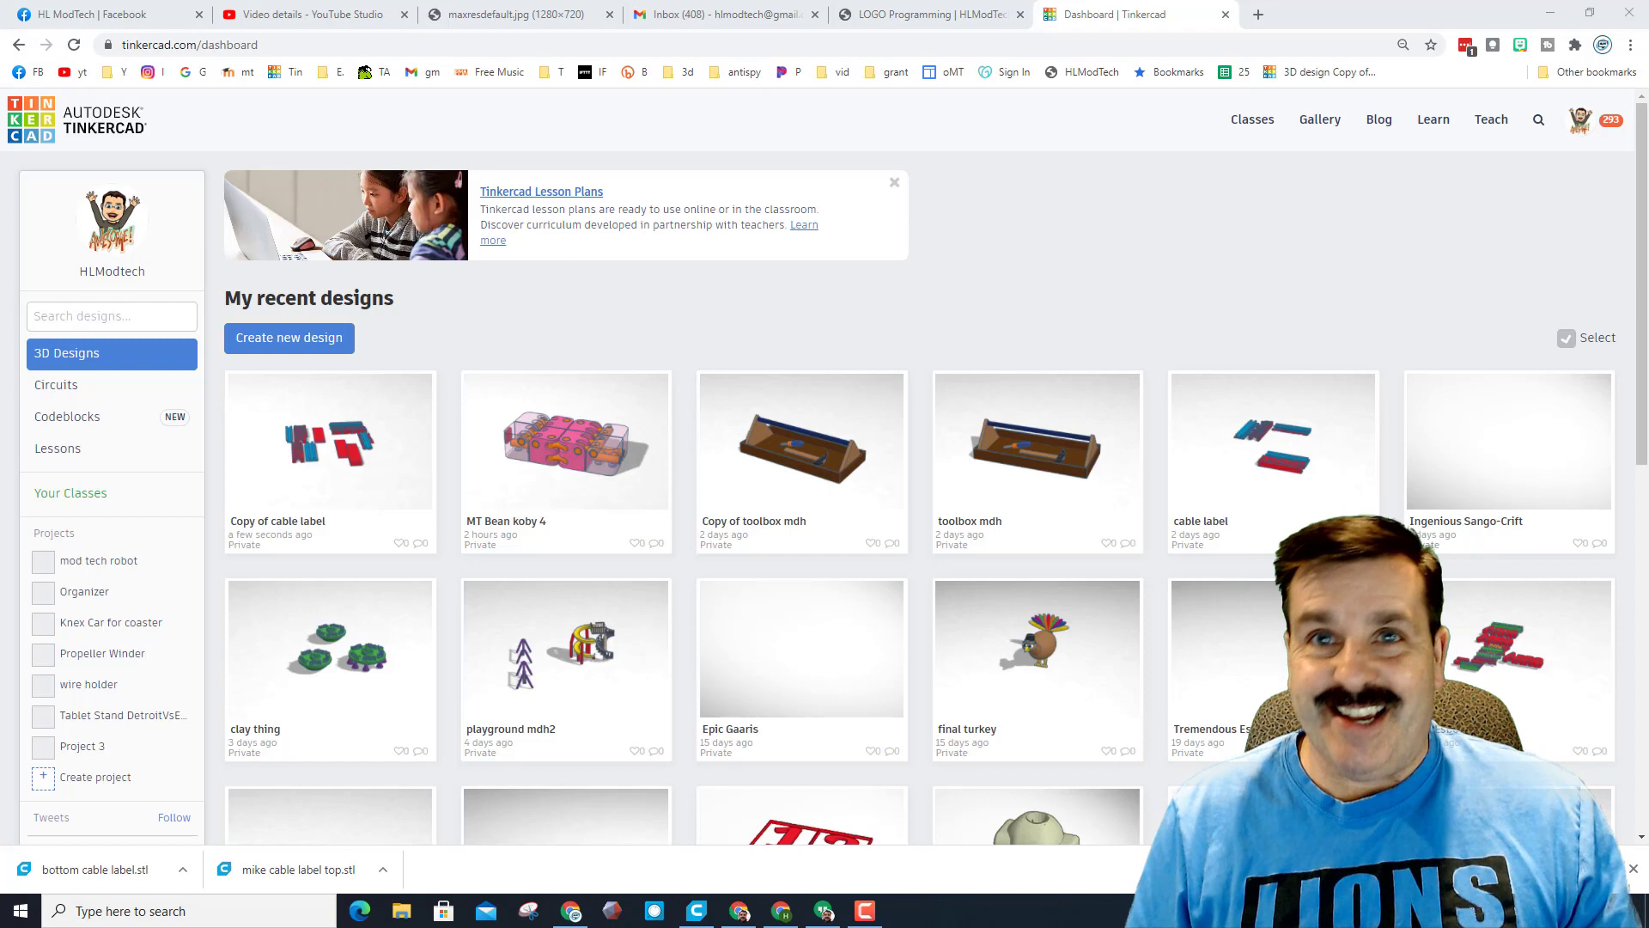
Duplicate the cable label design from the dashboard and open the copy.
scroll("down", 3)
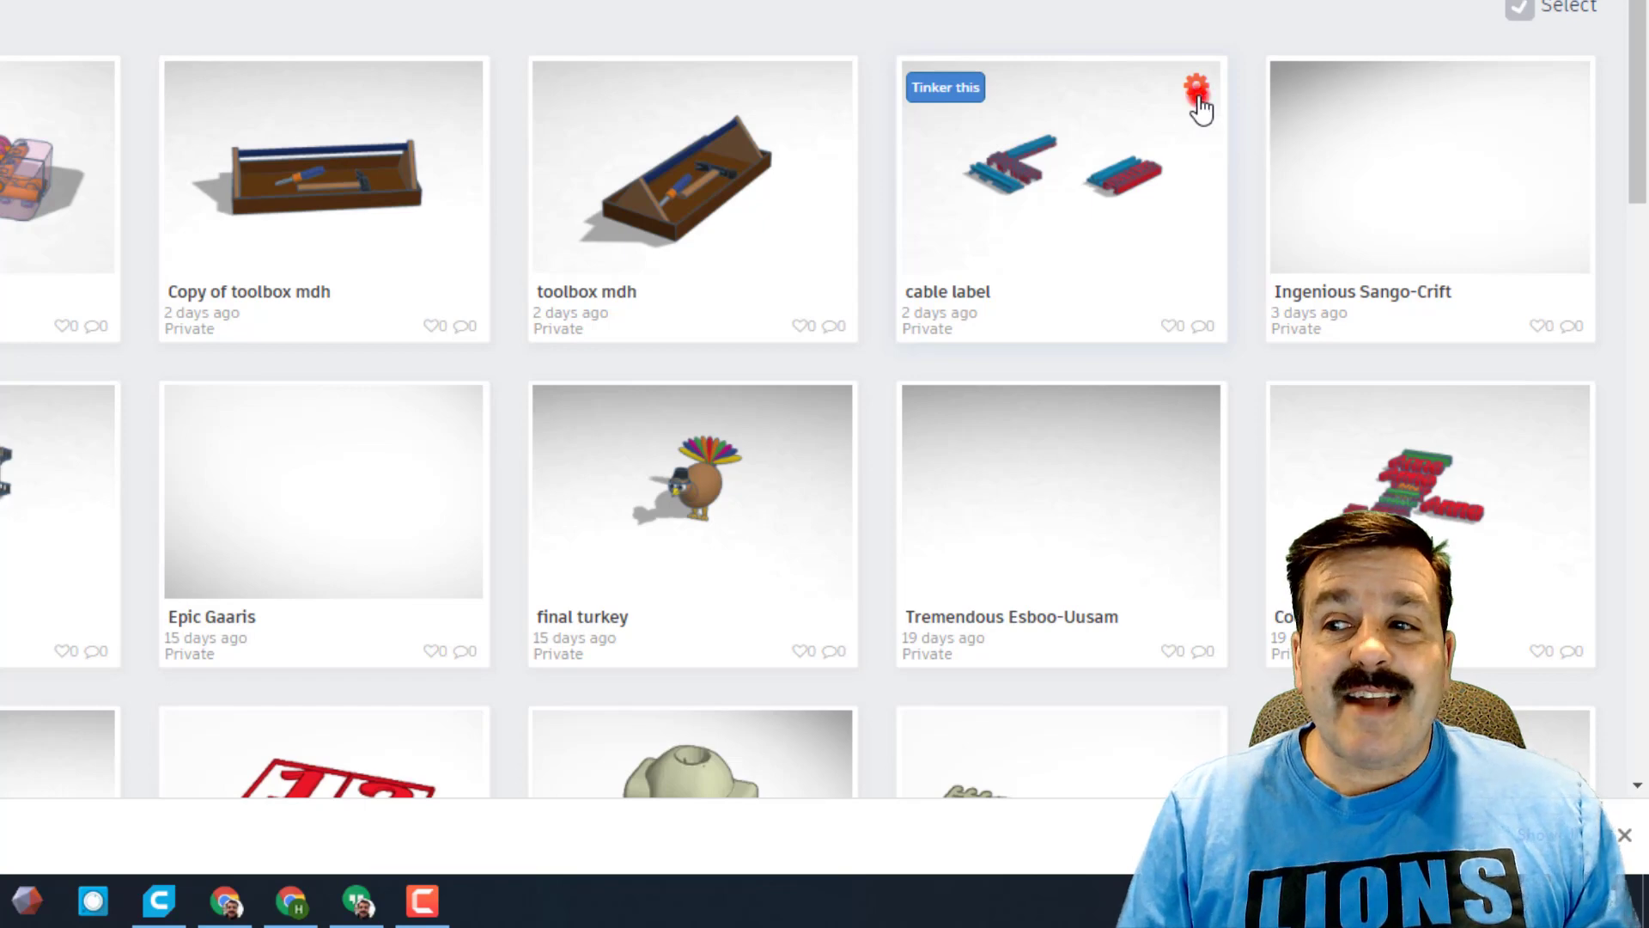
left_click(1194, 89)
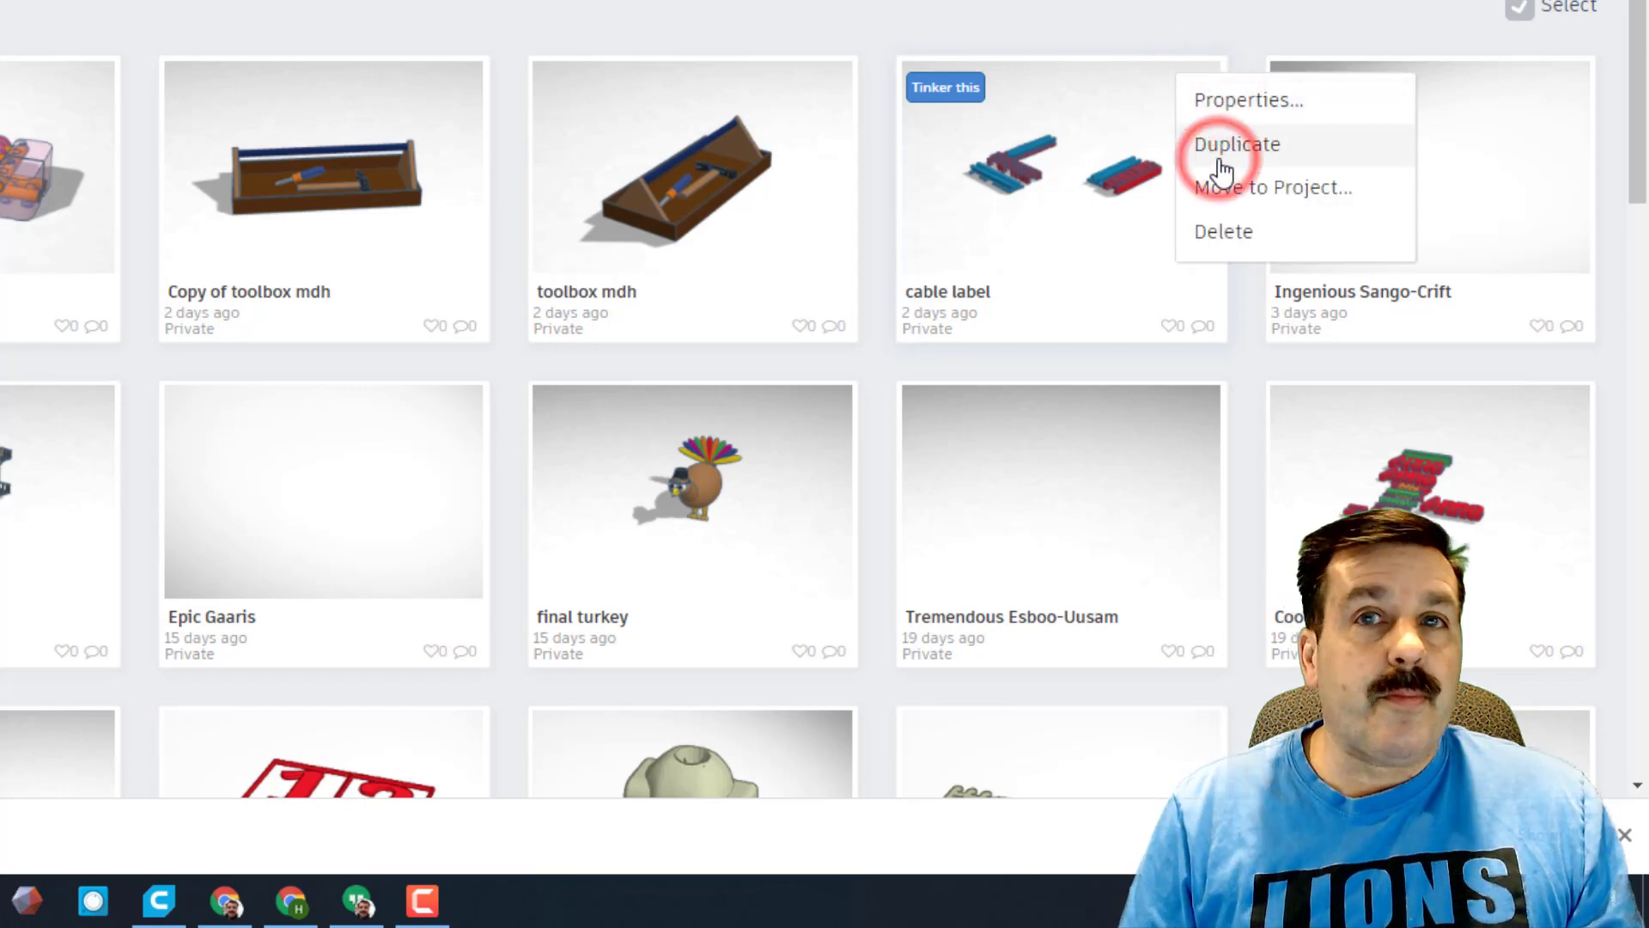
left_click(1237, 144)
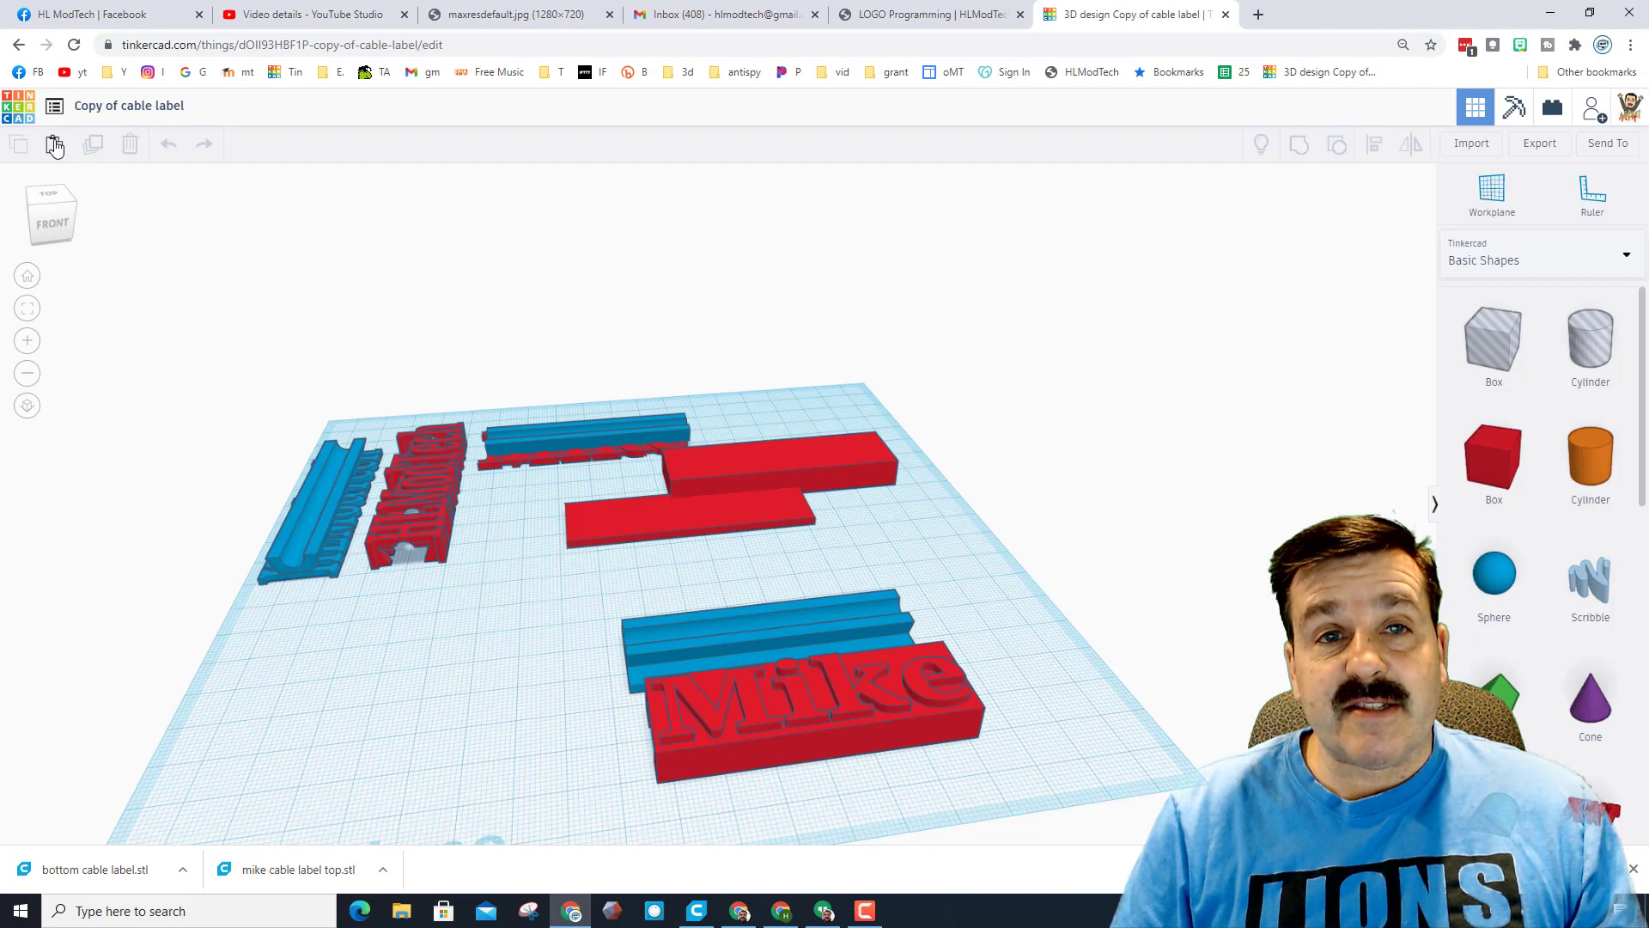
Change the copied design's title to 'Mike cable label'.
left_click(128, 104)
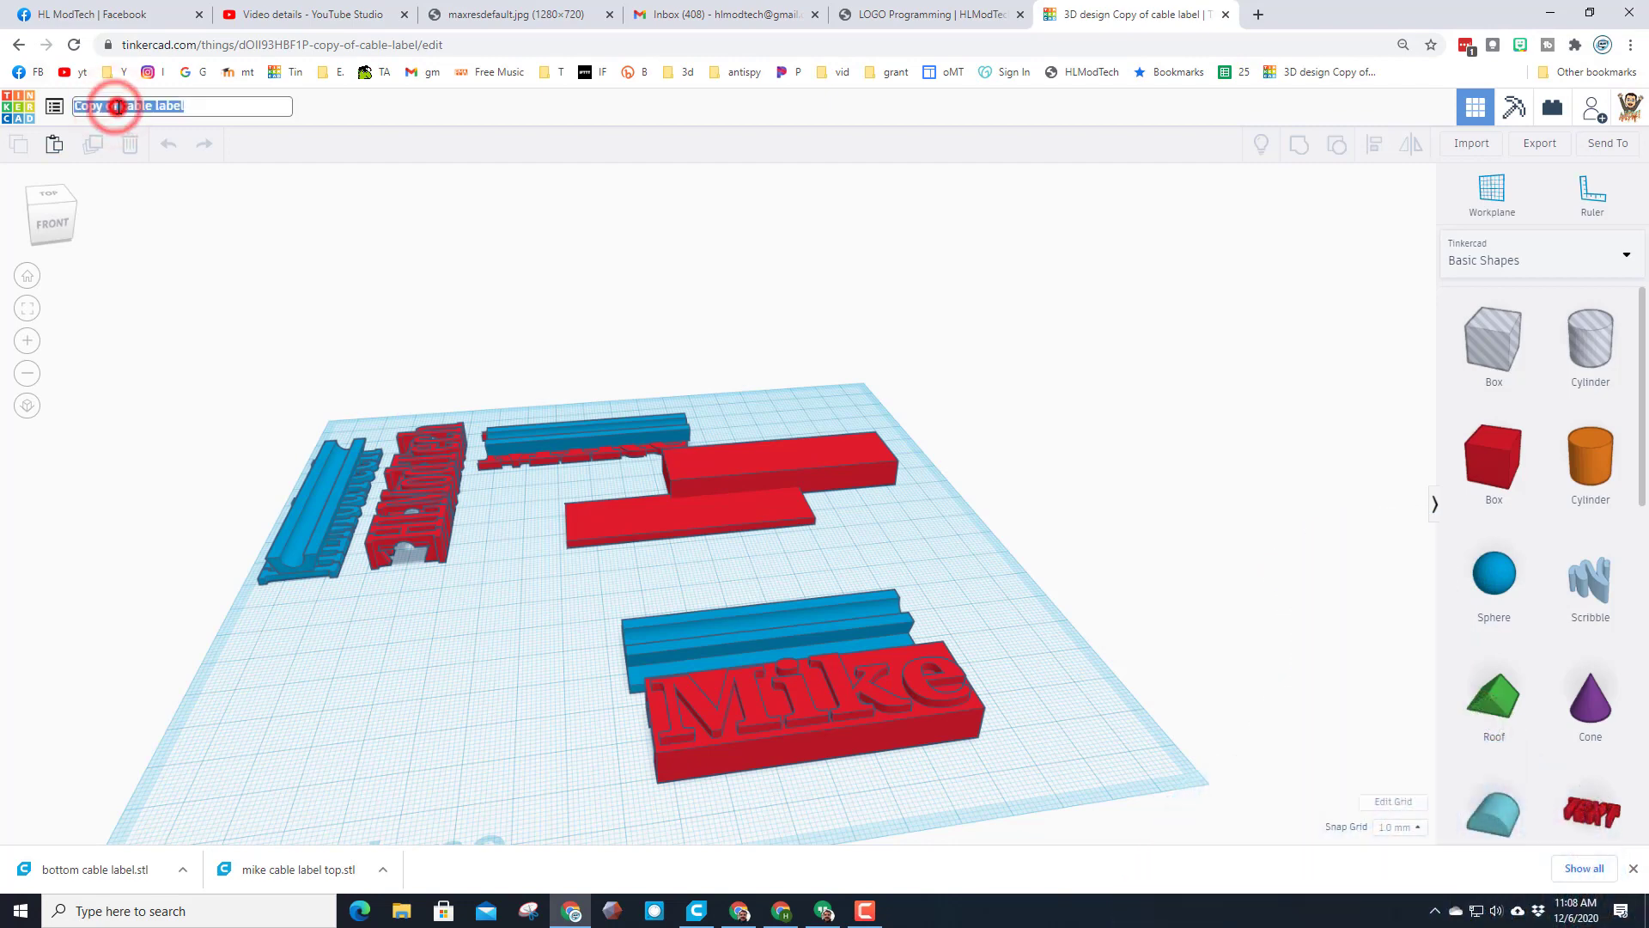
left_click(118, 105)
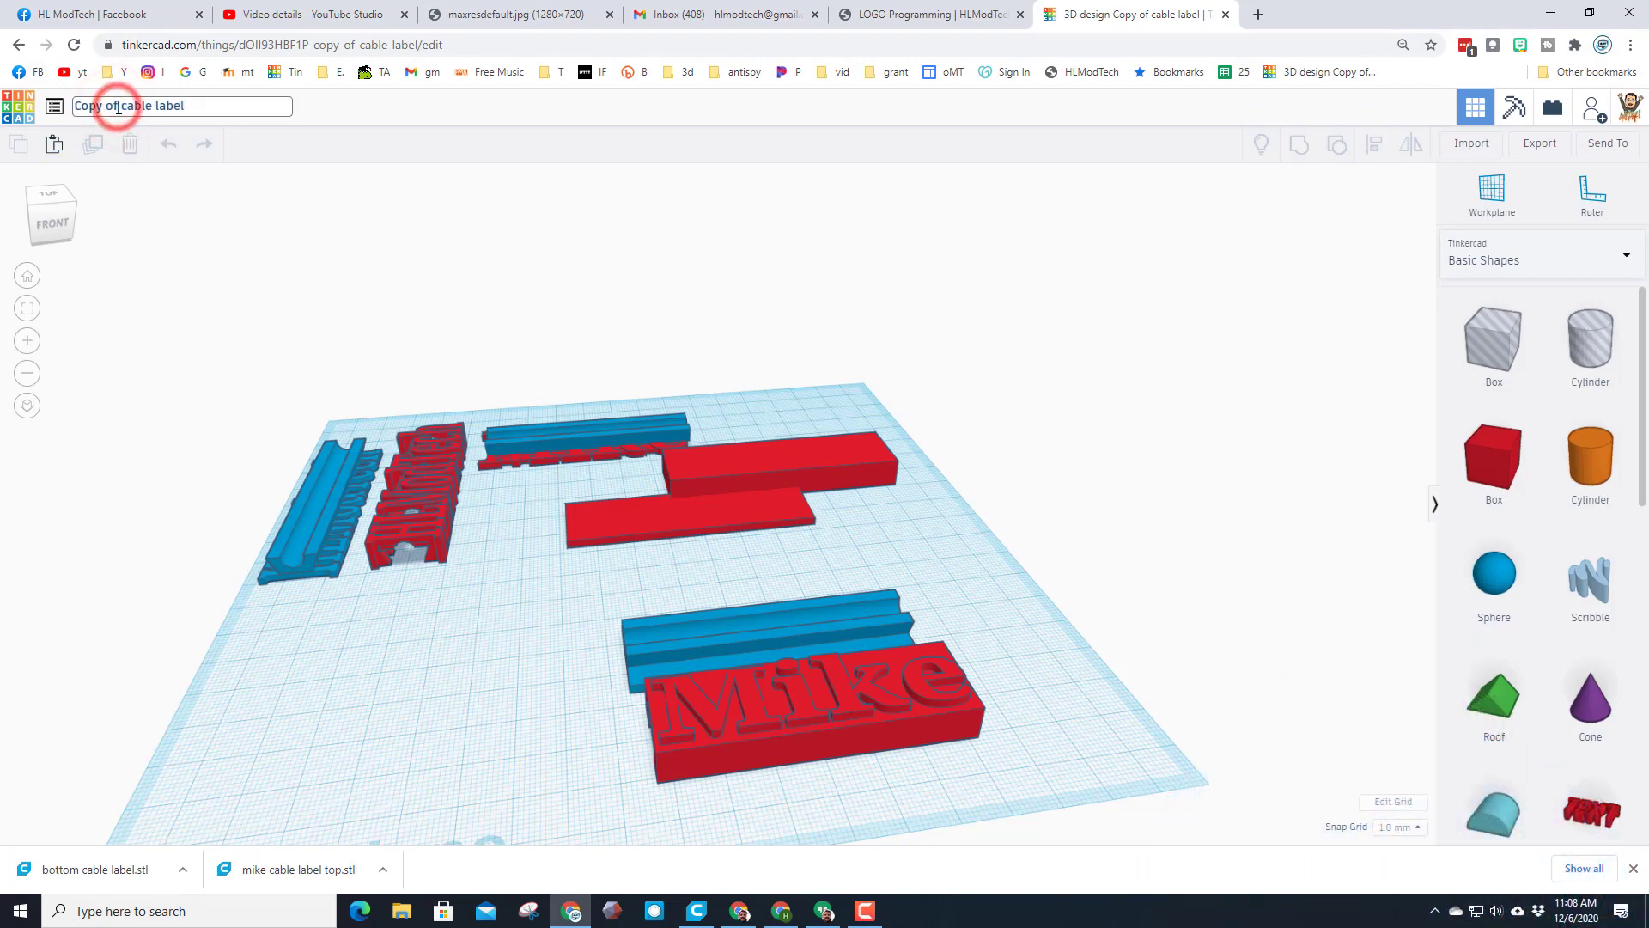
type("cable label")
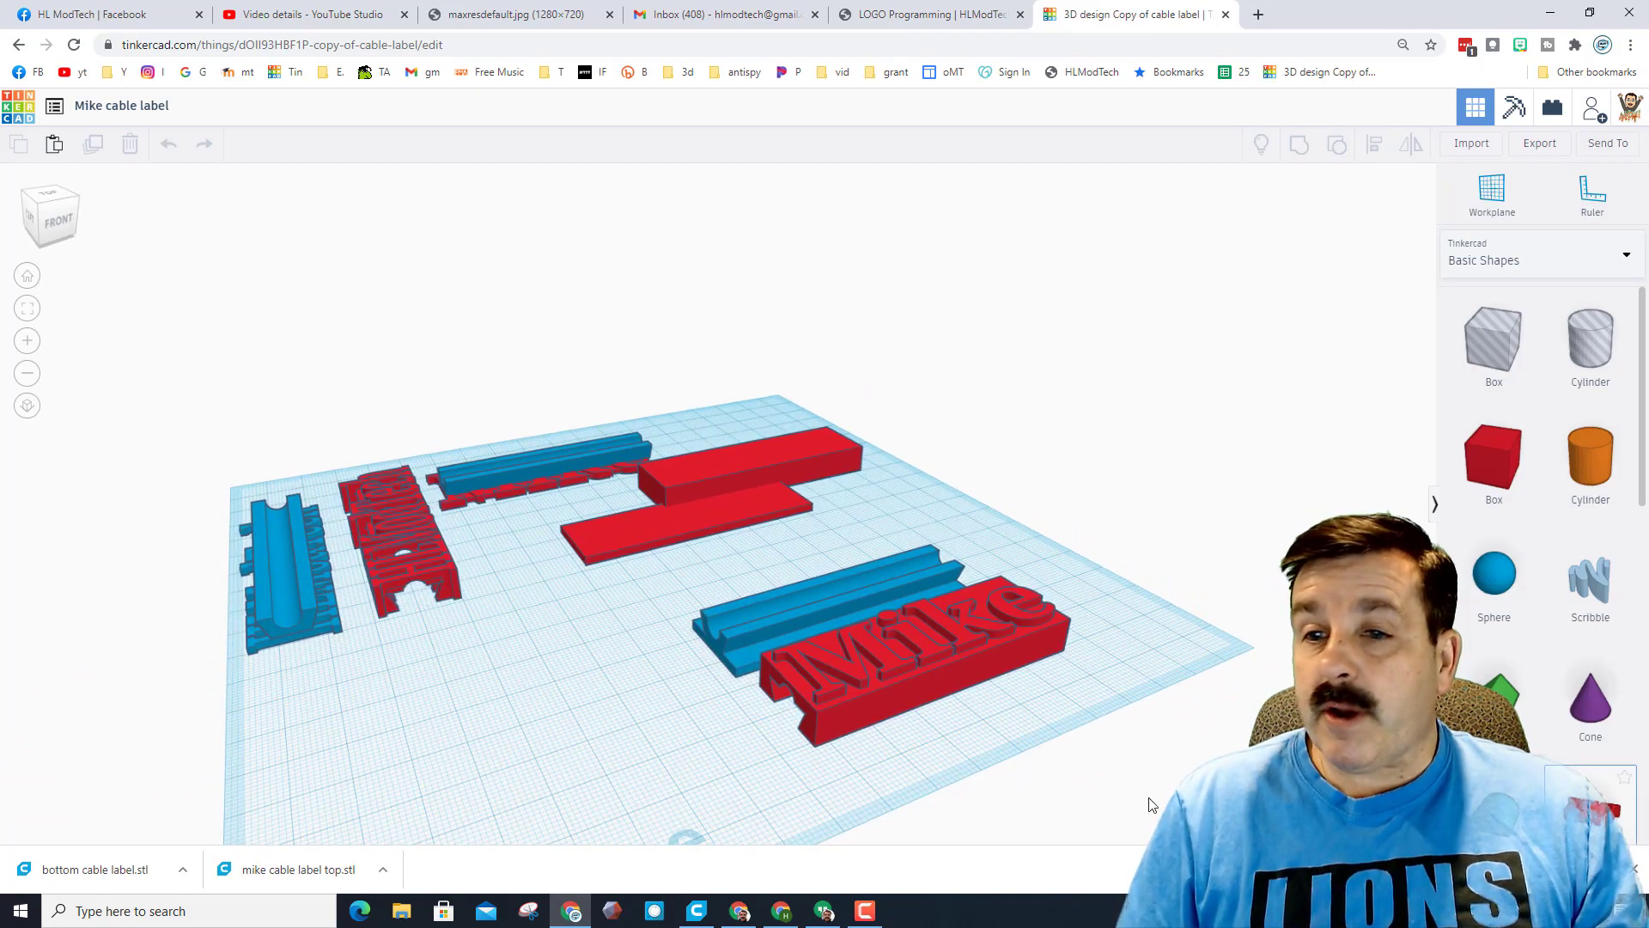
Give the Mike text height 8, bevel 2, and more bevel segments for rounding.
left_click(894, 631)
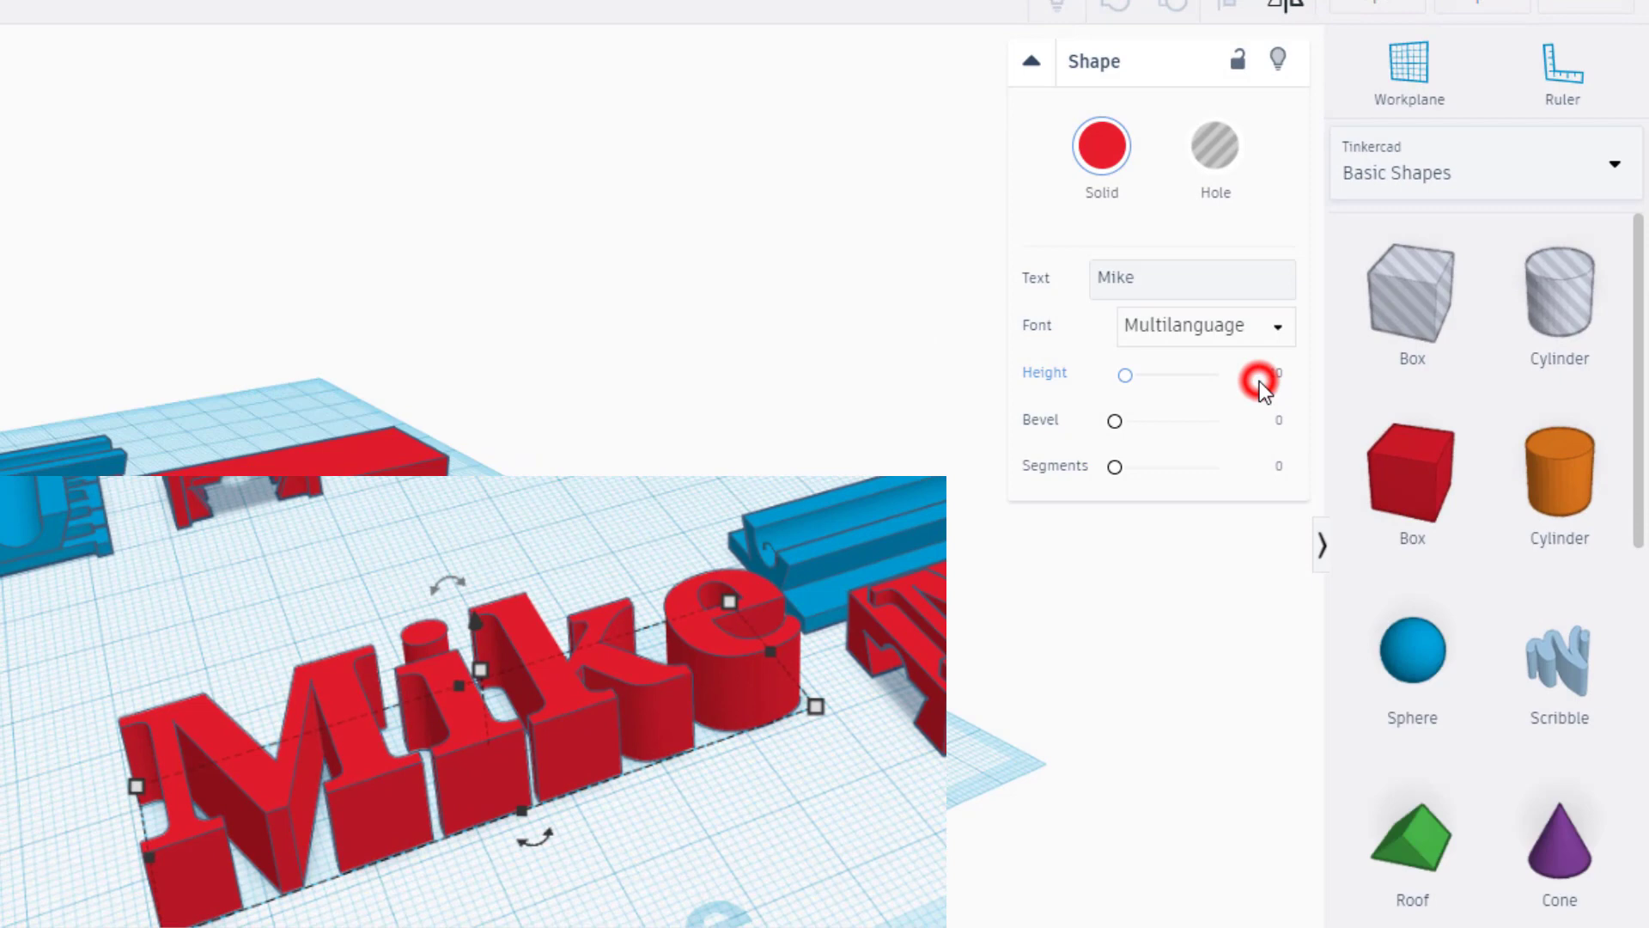
left_click(1280, 376)
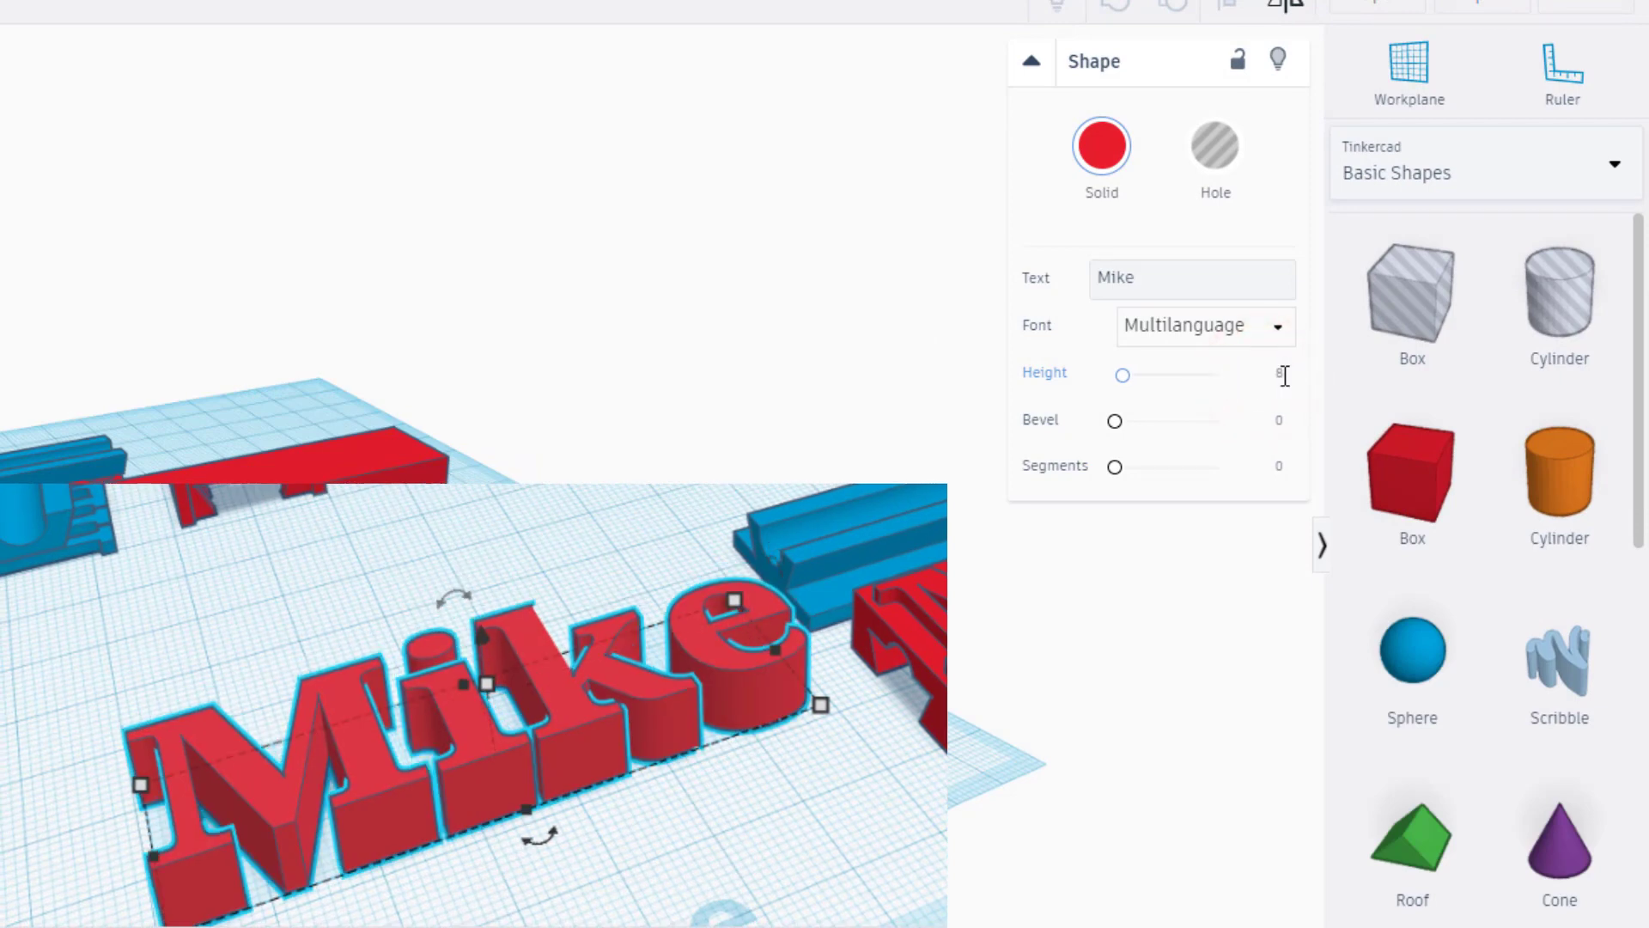
left_click(1279, 428)
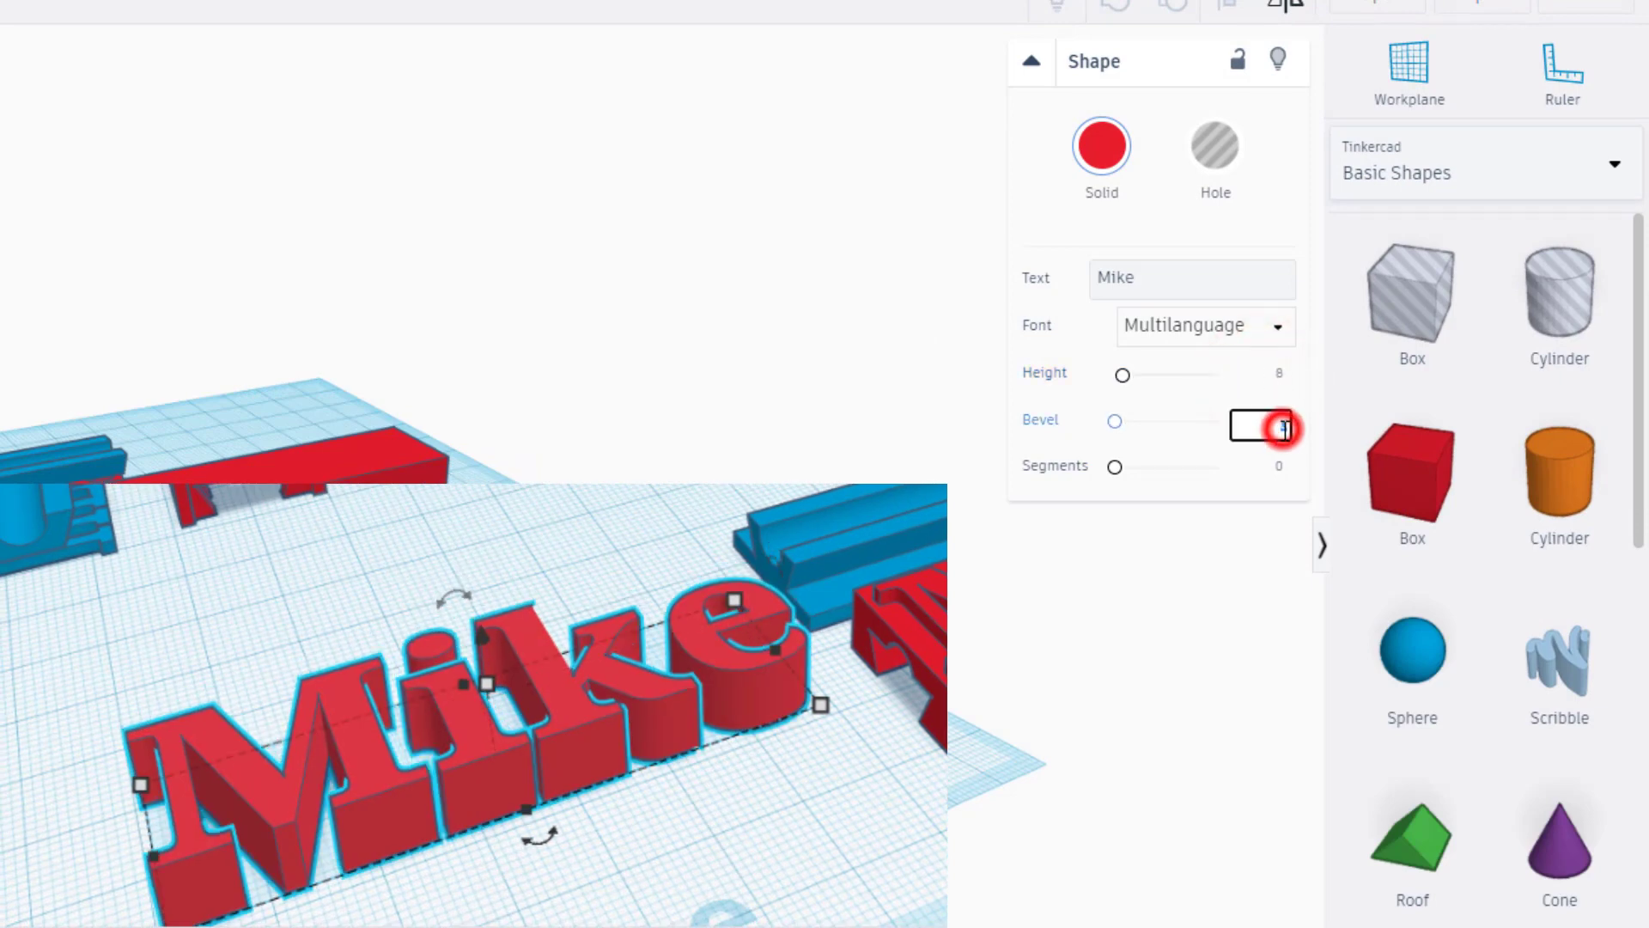
type("2")
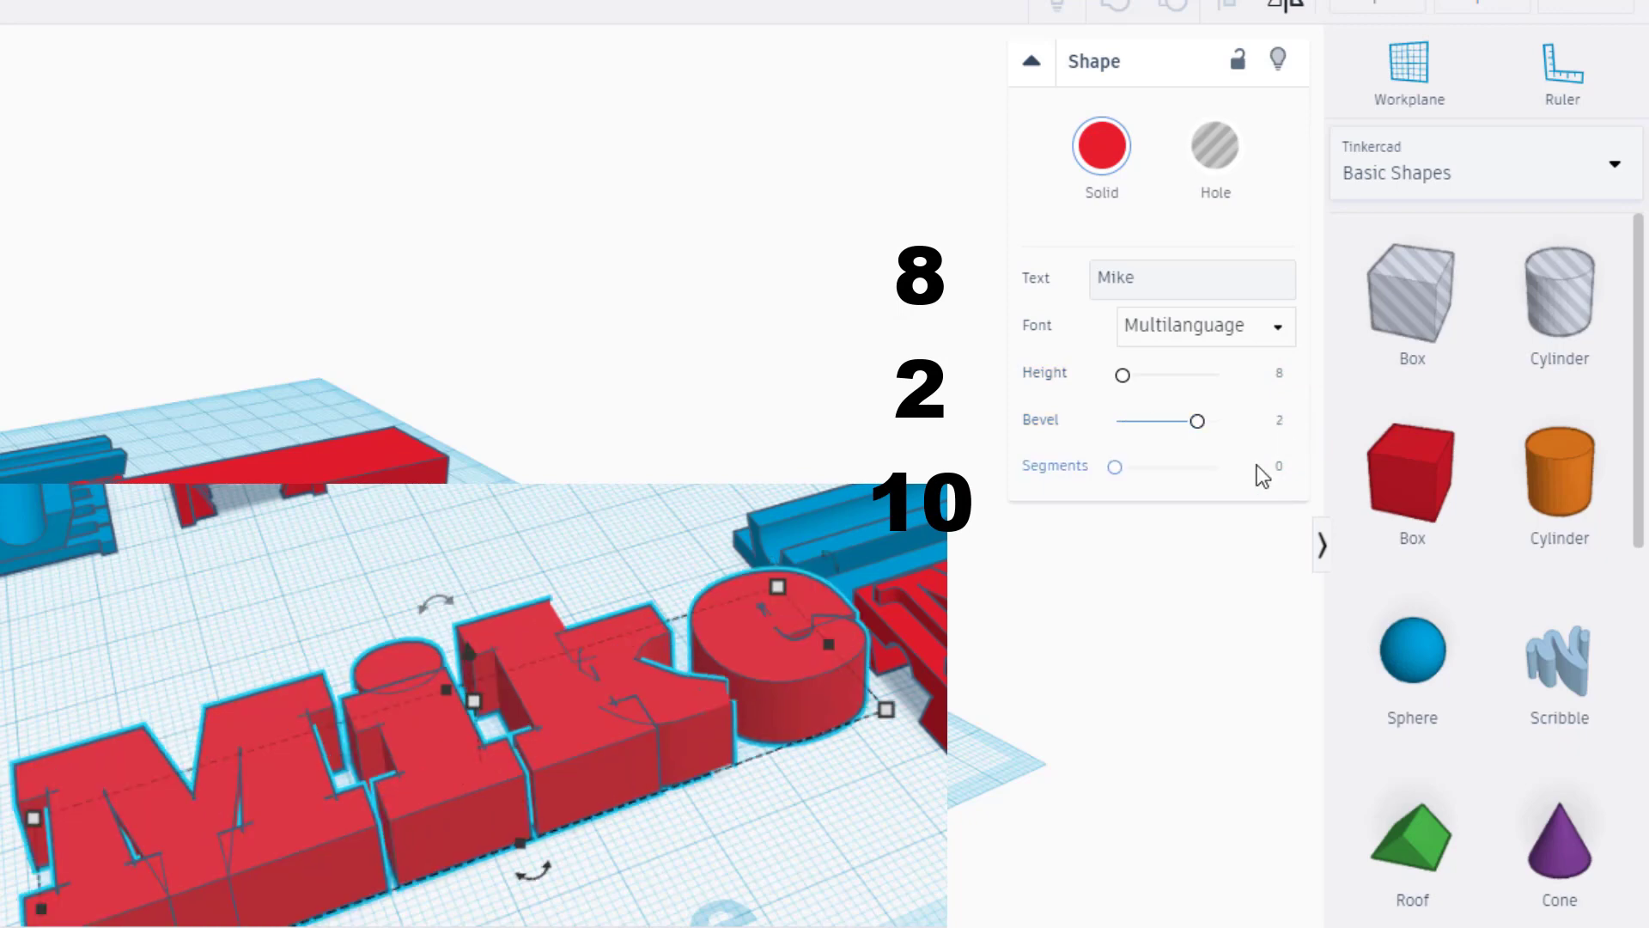
left_click_drag(1113, 465, 1186, 466)
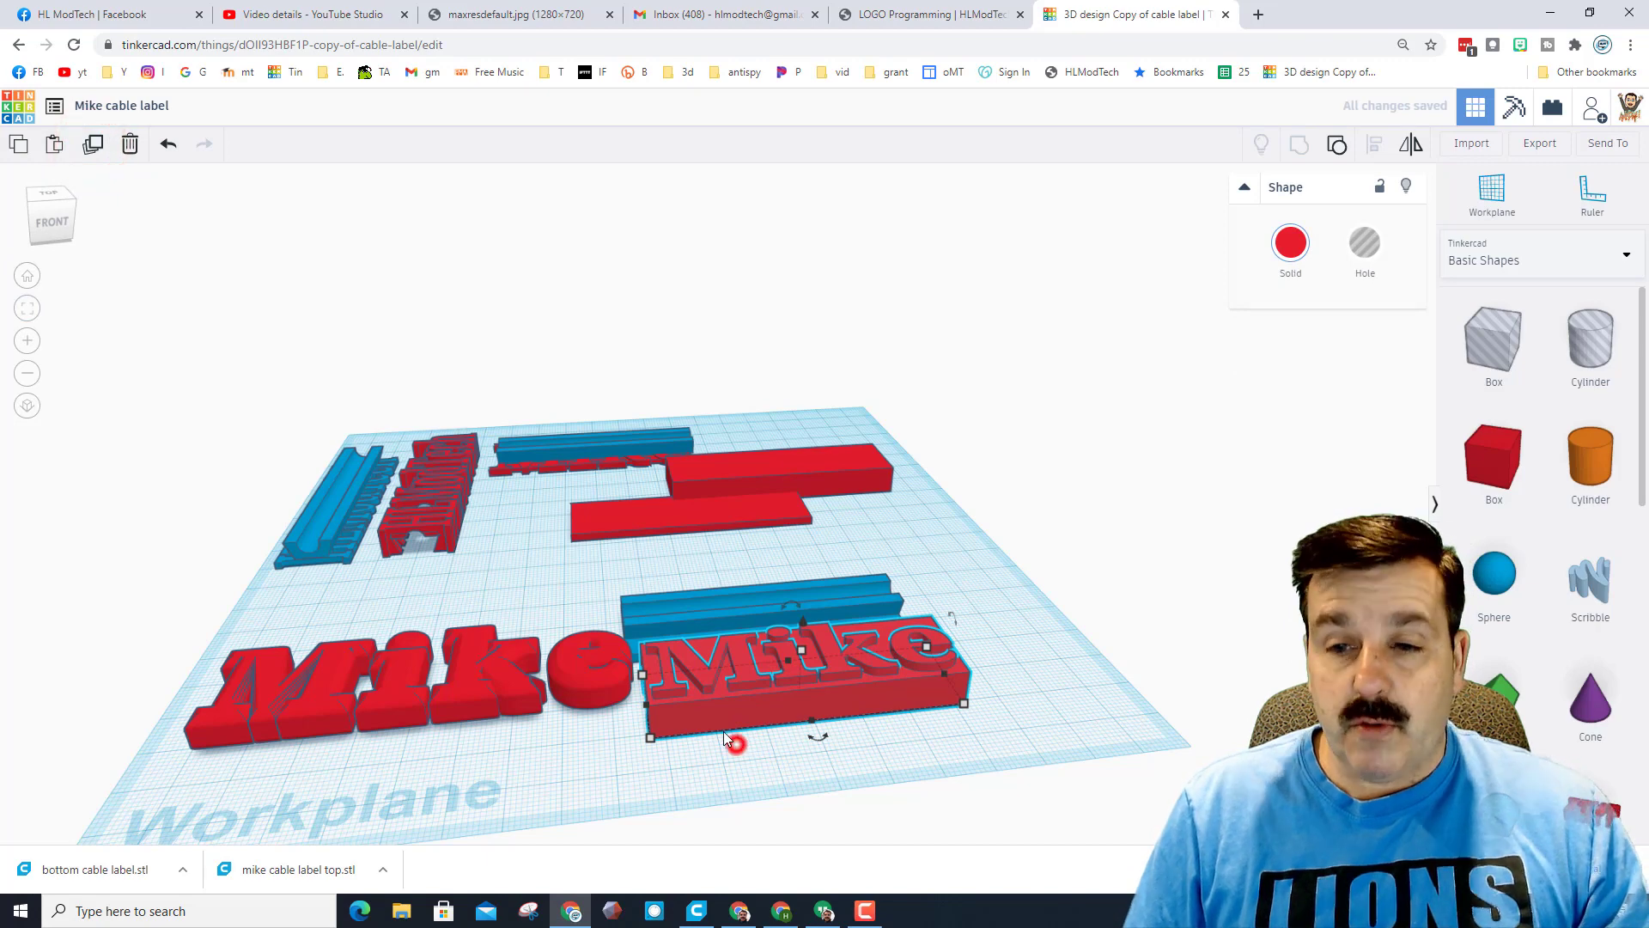
Move the bevelled Mike text onto the cable holder and align both shapes.
left_click_drag(805, 668, 536, 716)
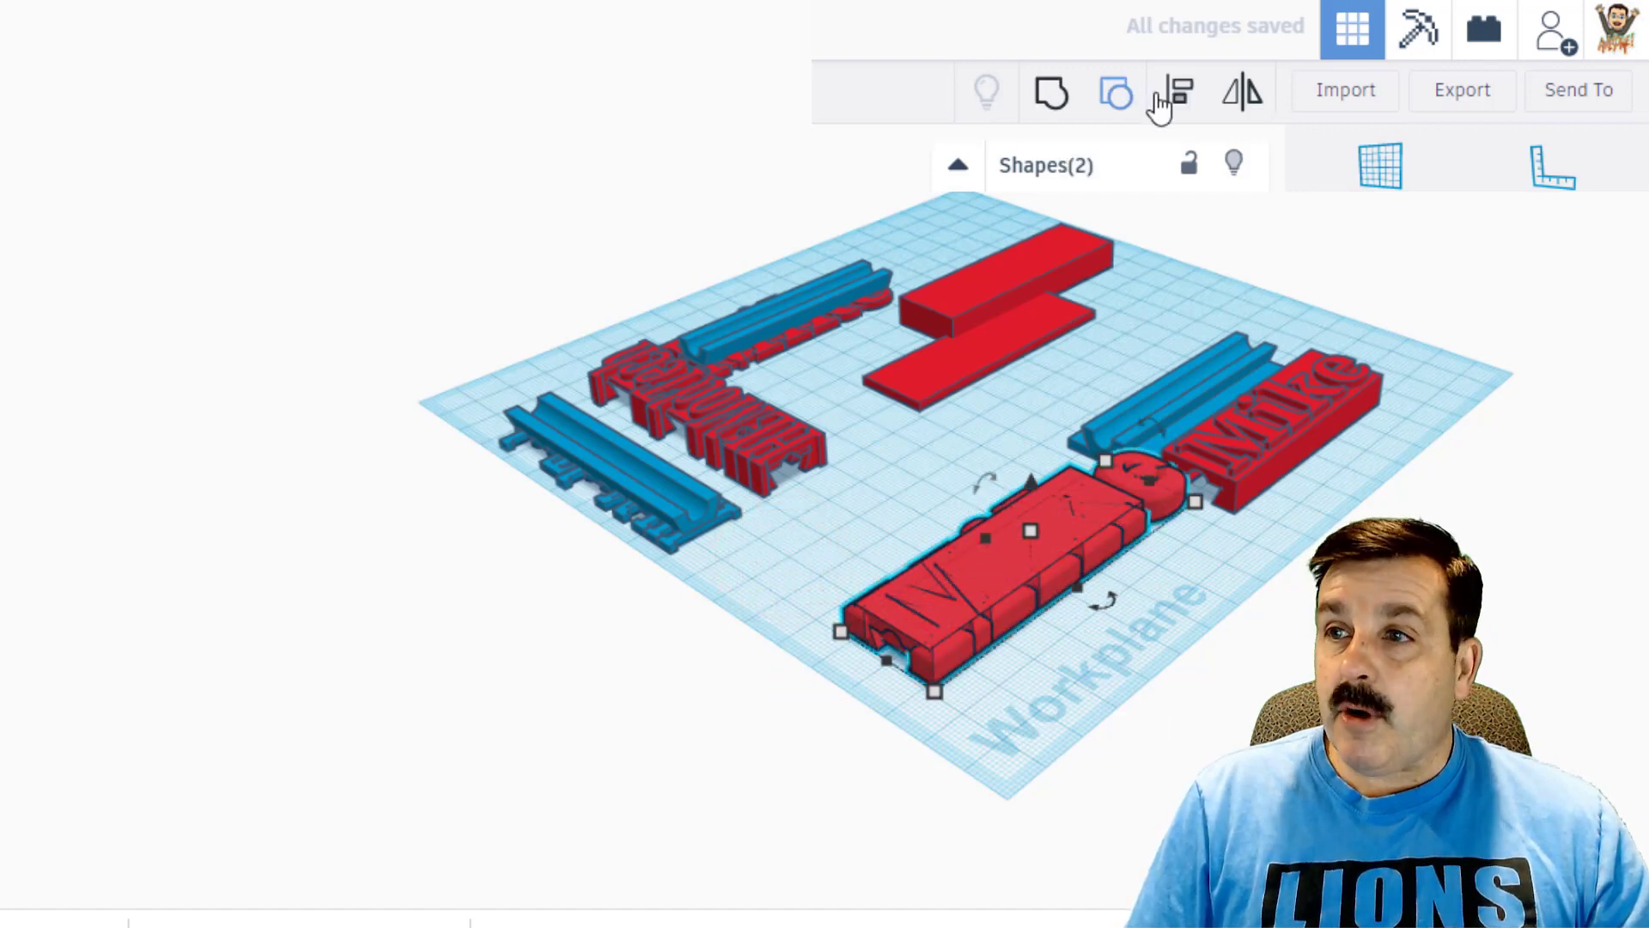
left_click(1178, 90)
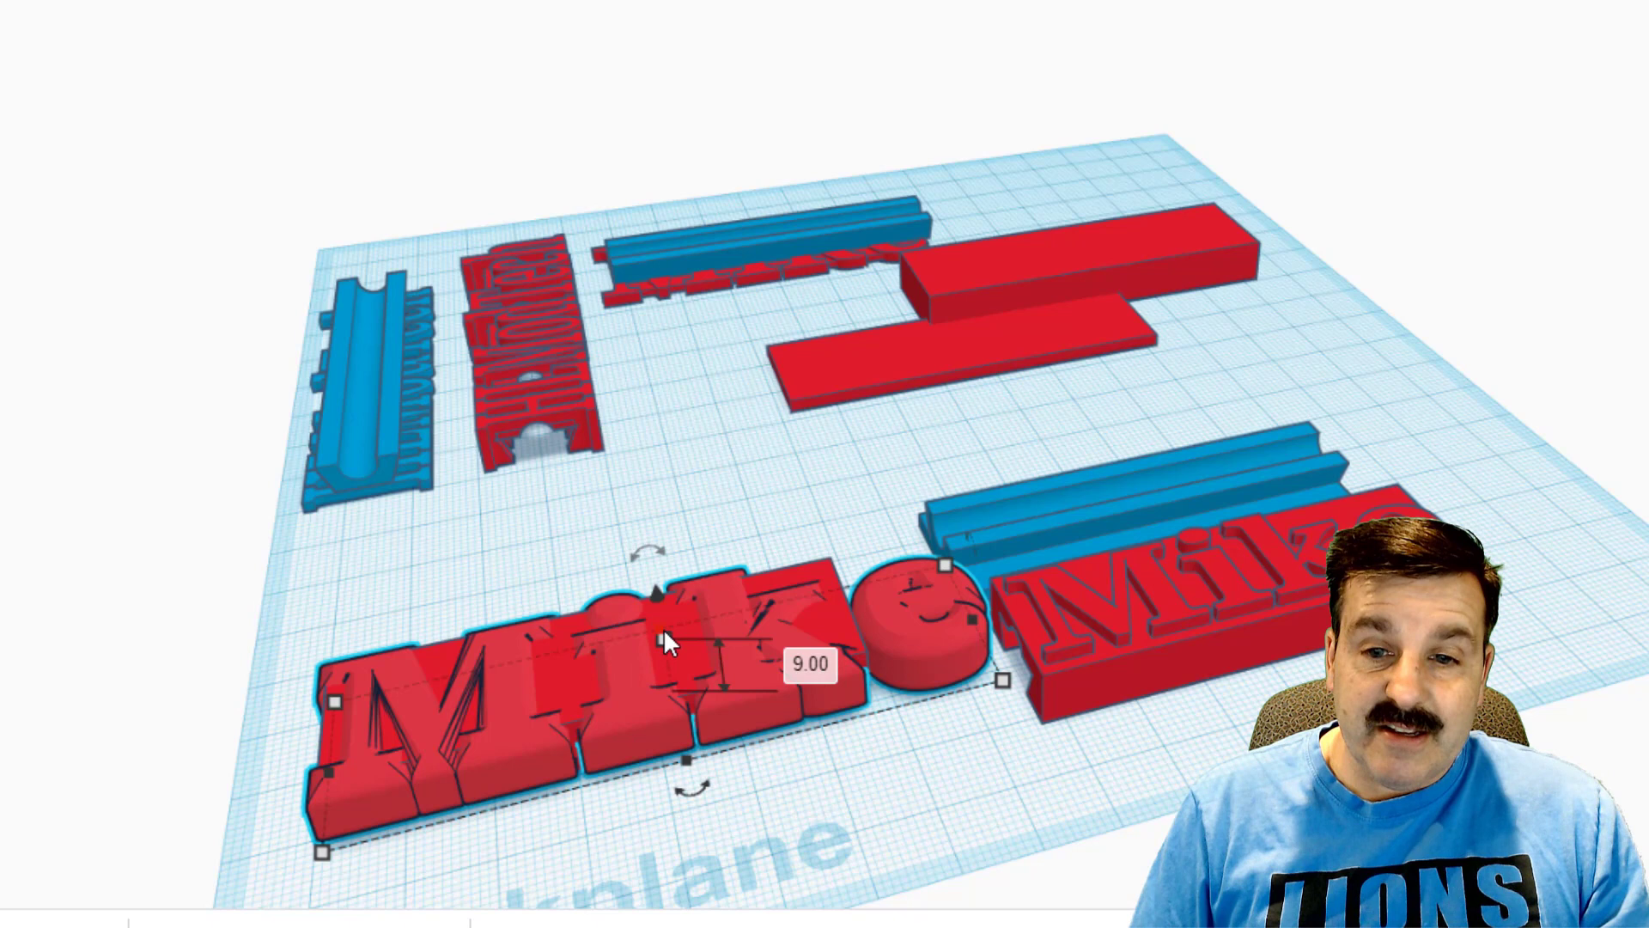
mouse_move(962, 621)
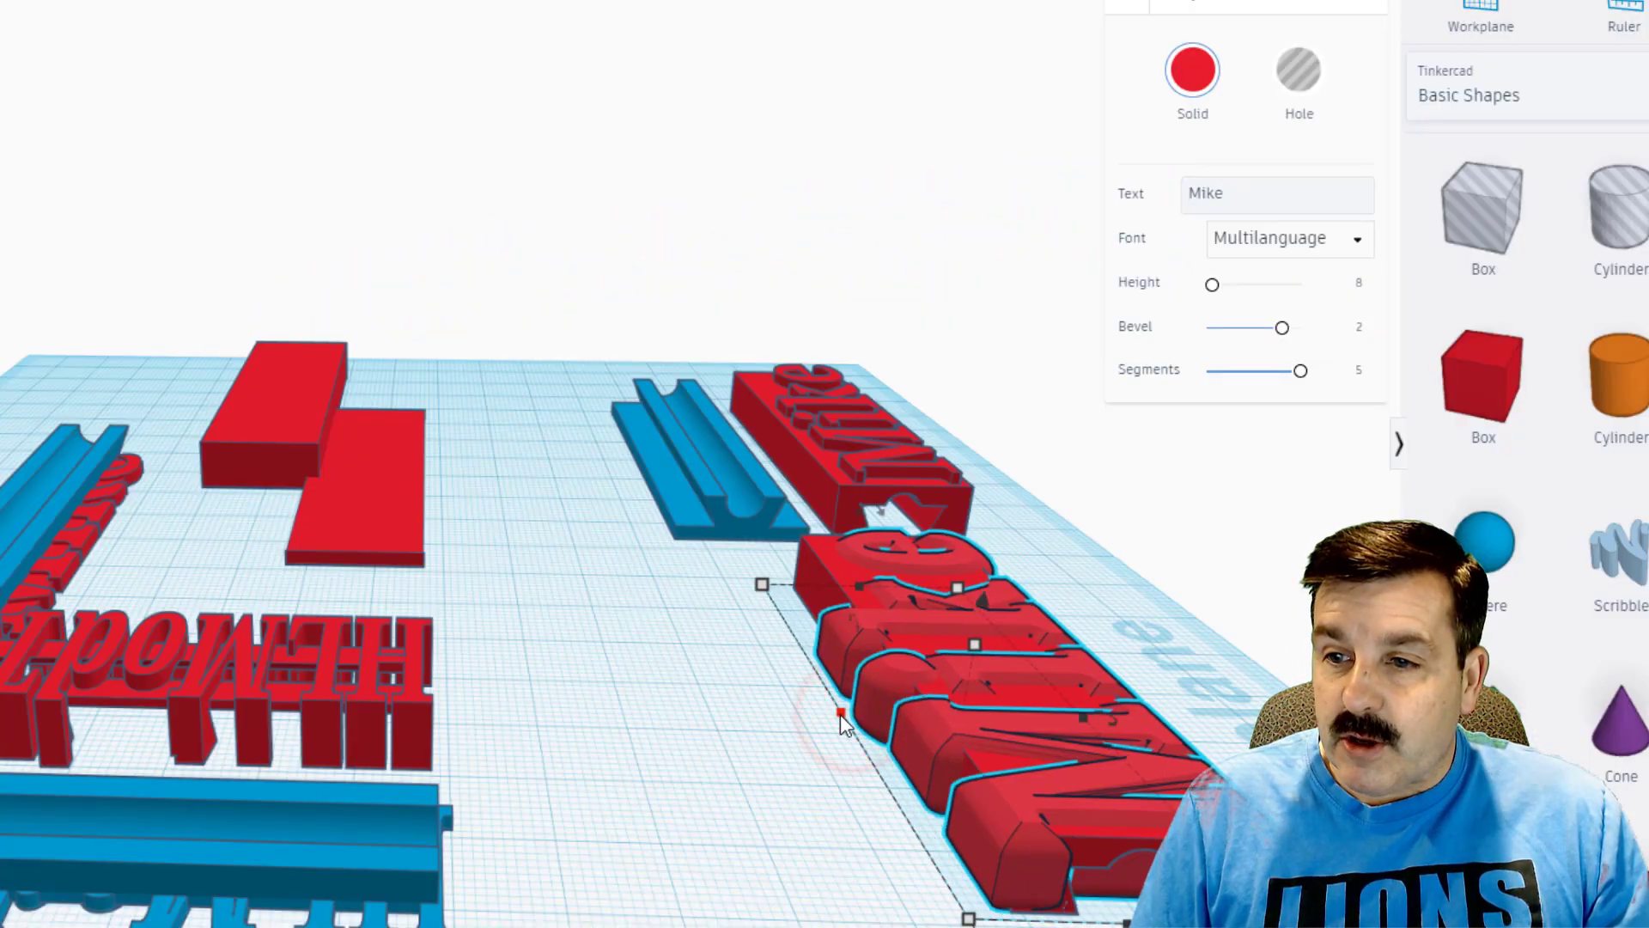
Stretch the Mike text lengthwise so the hole cylinder runs through it.
left_click_drag(841, 726, 379, 747)
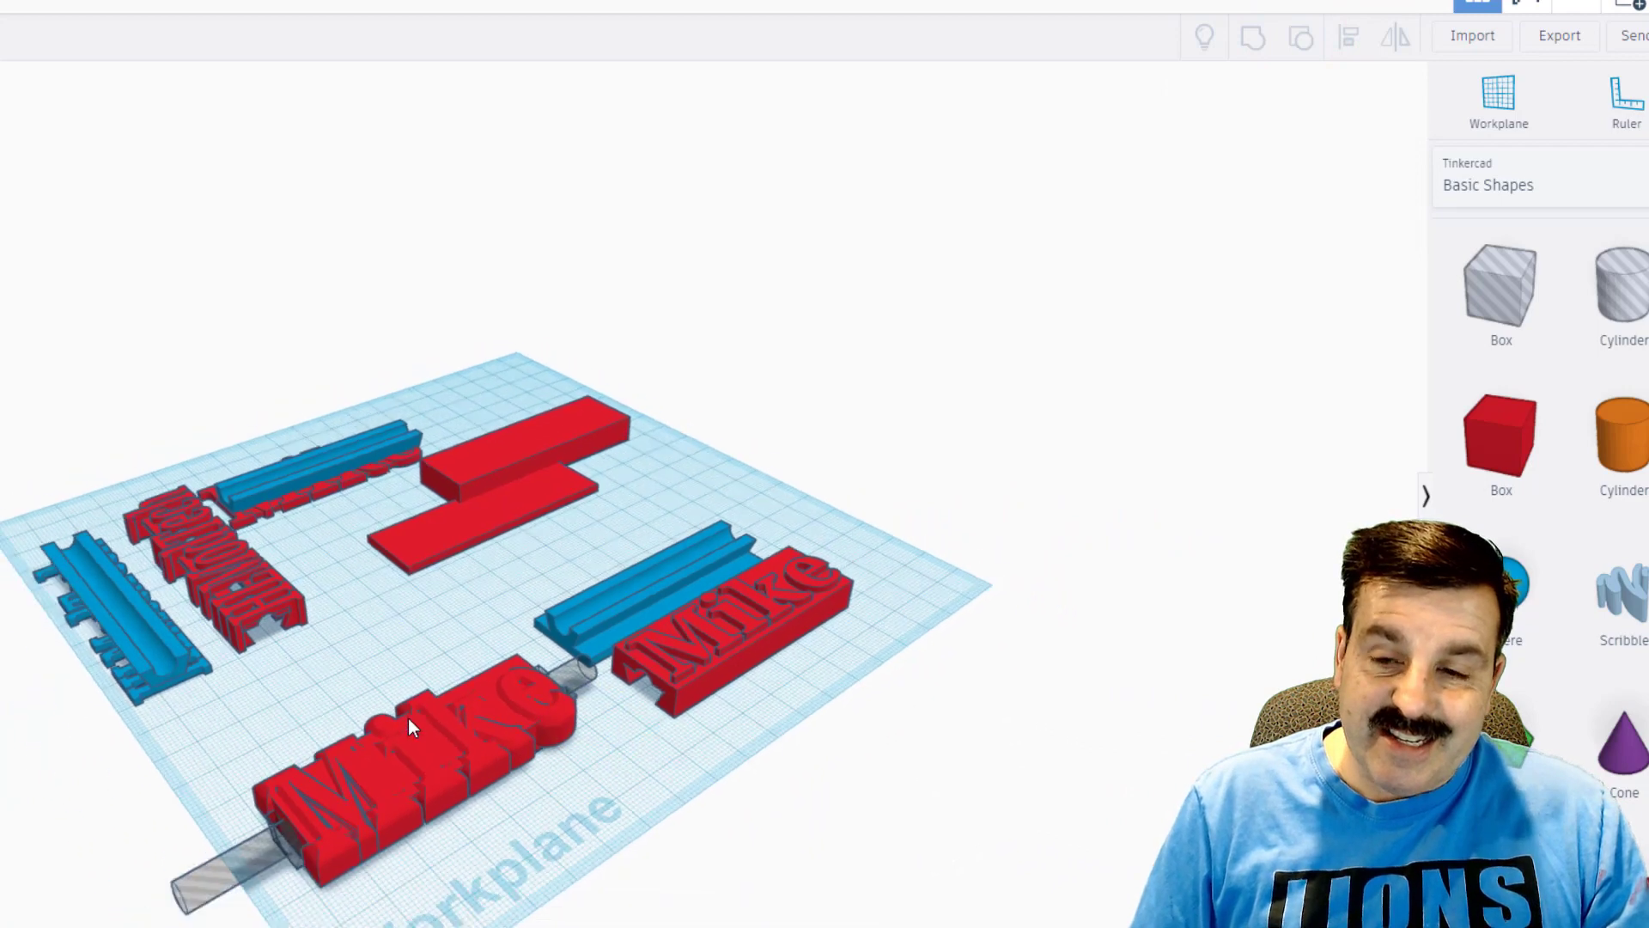
Group the Mike text with the hole cylinder to cut the cable channel.
left_click(421, 737)
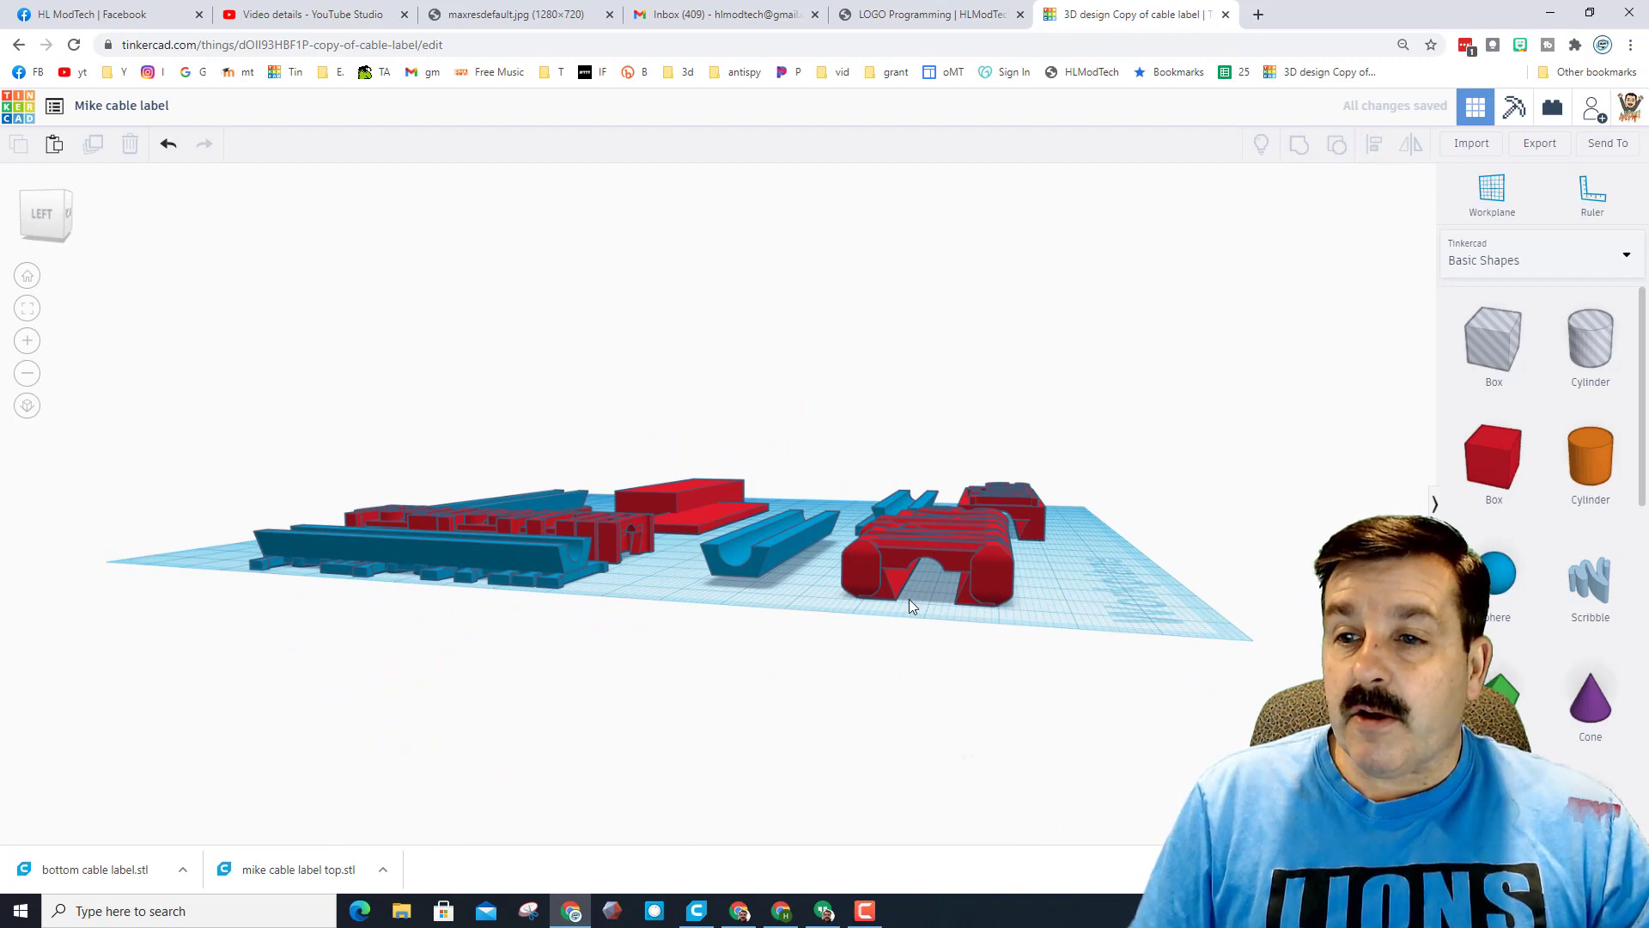
left_click(758, 557)
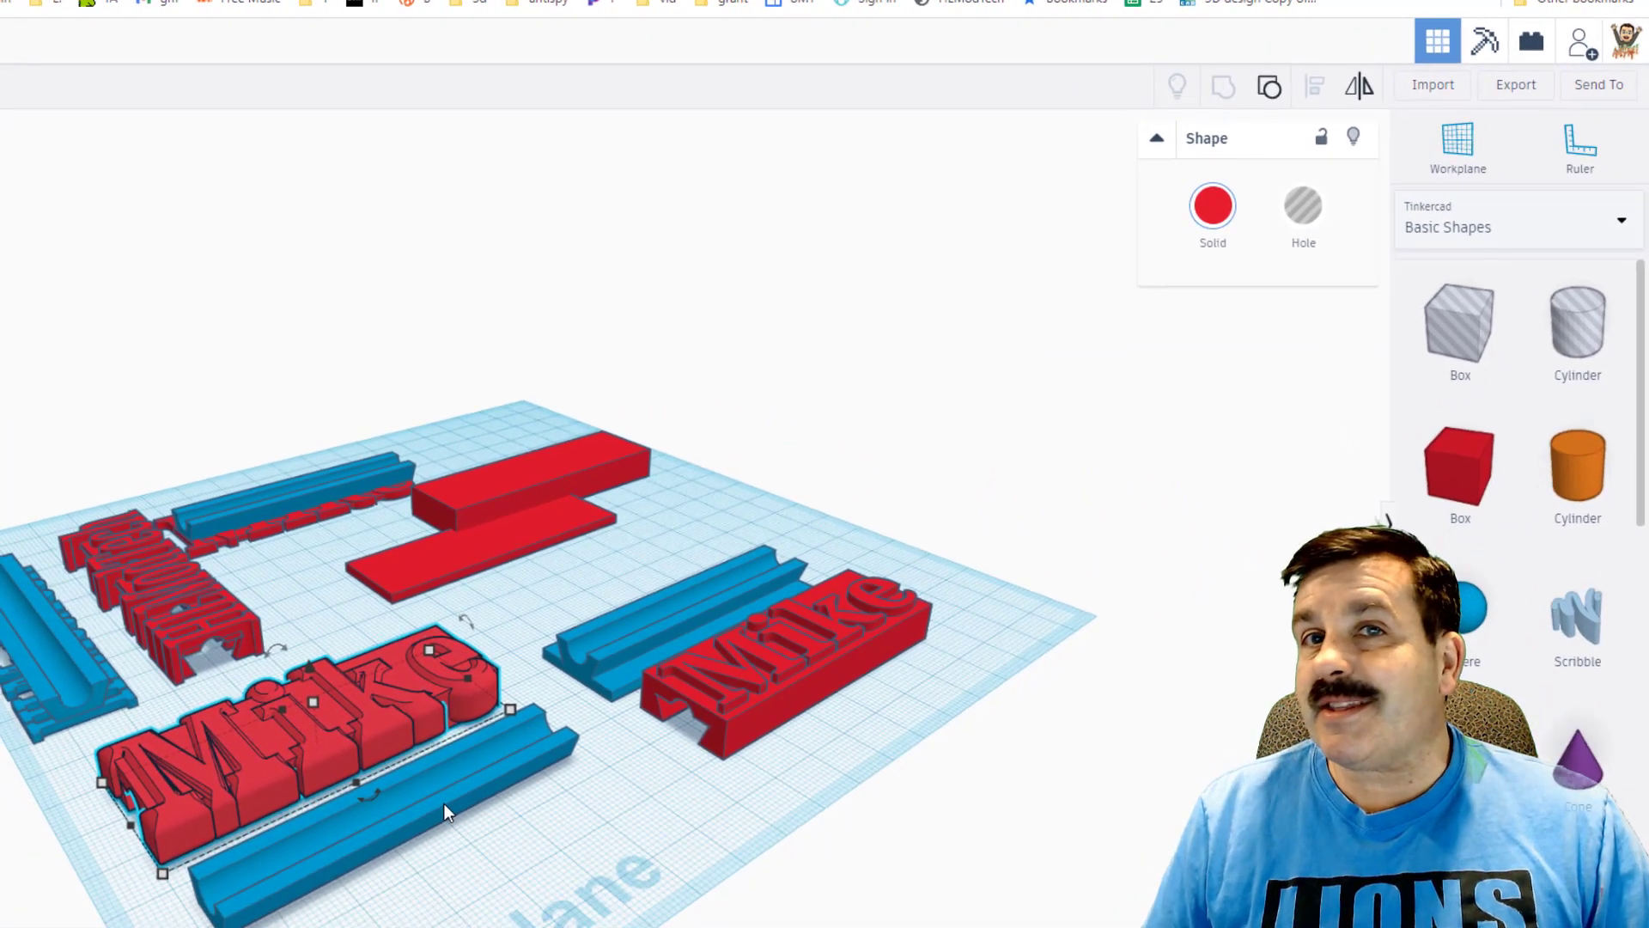
mouse_move(316, 872)
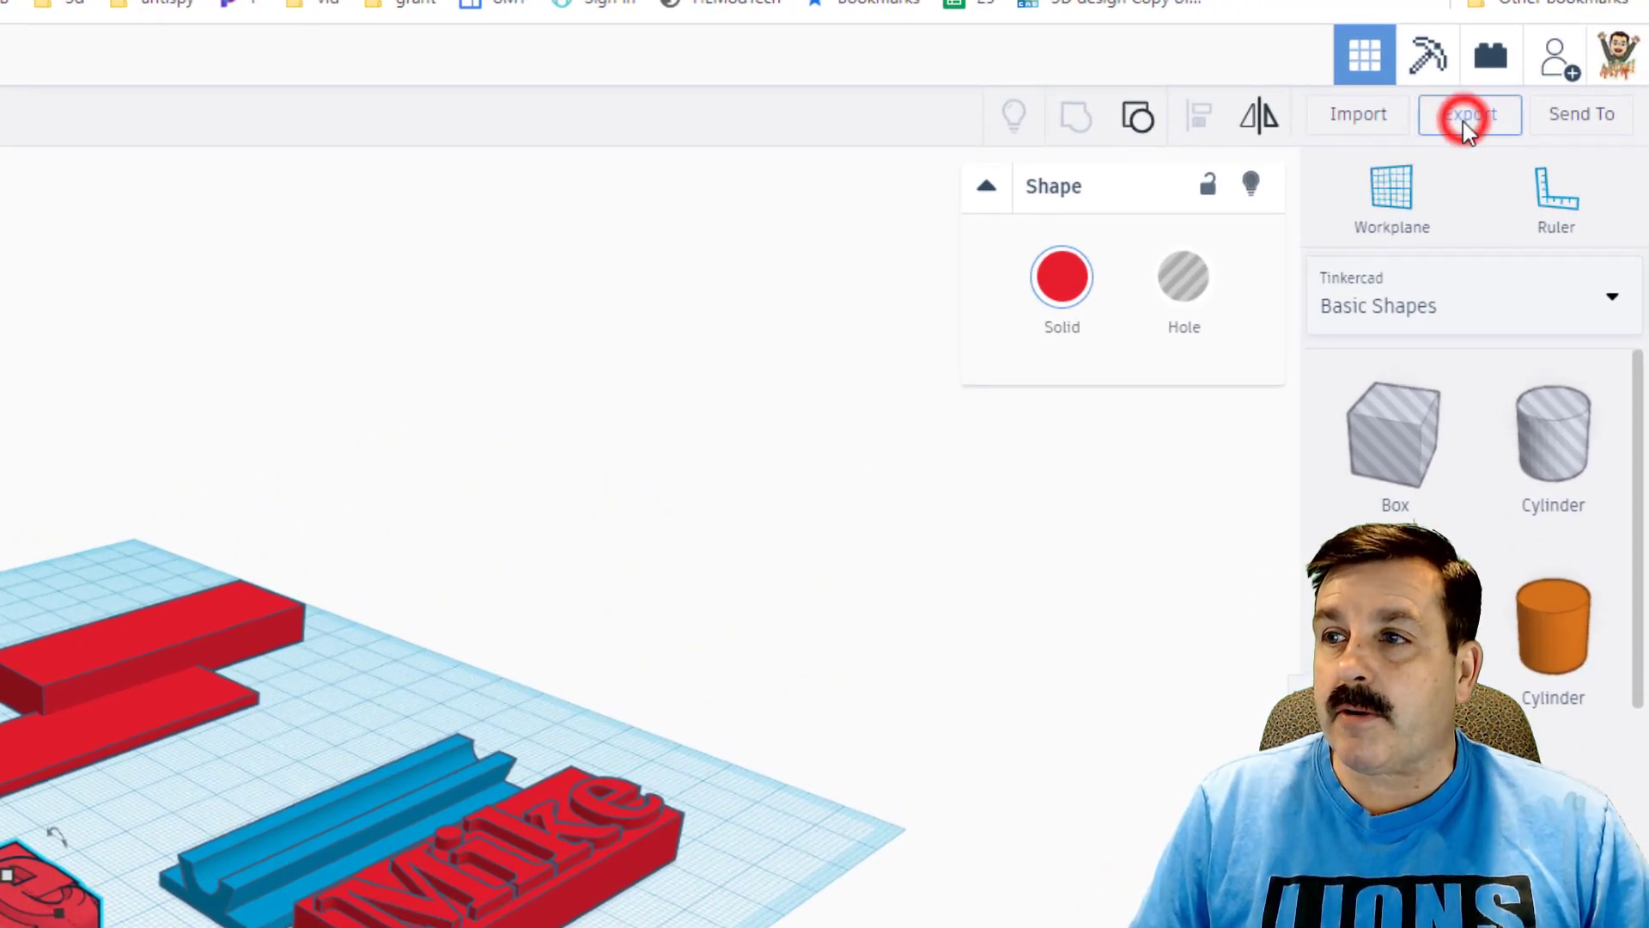
Export the selected Mike label as an .STL file.
left_click(1470, 113)
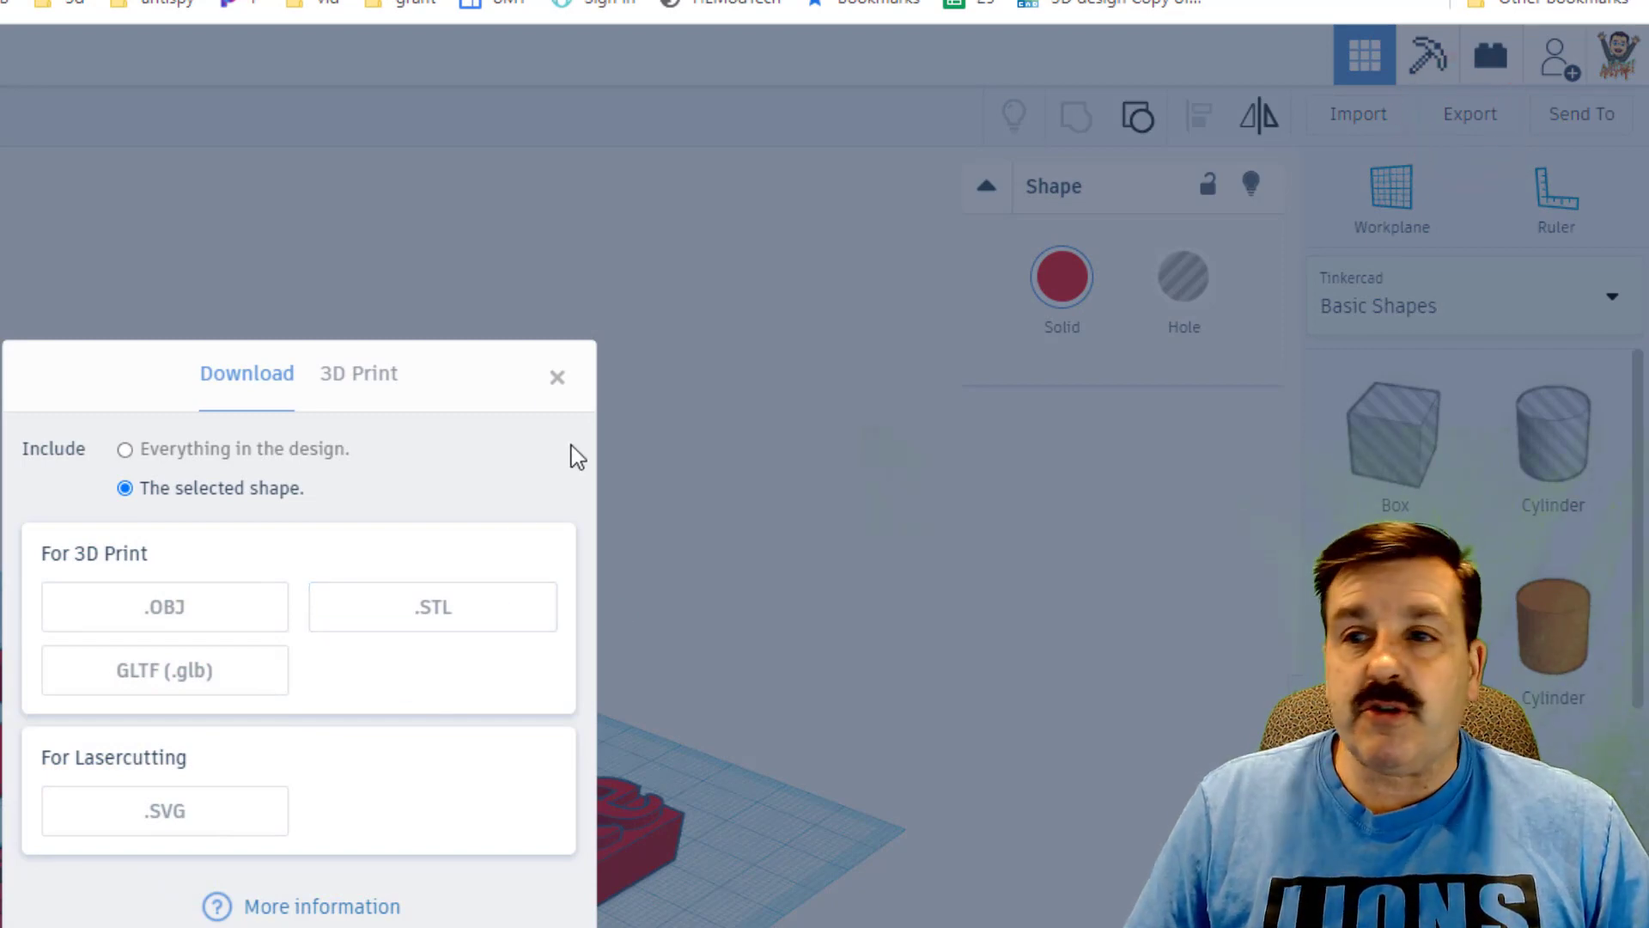
left_click(558, 376)
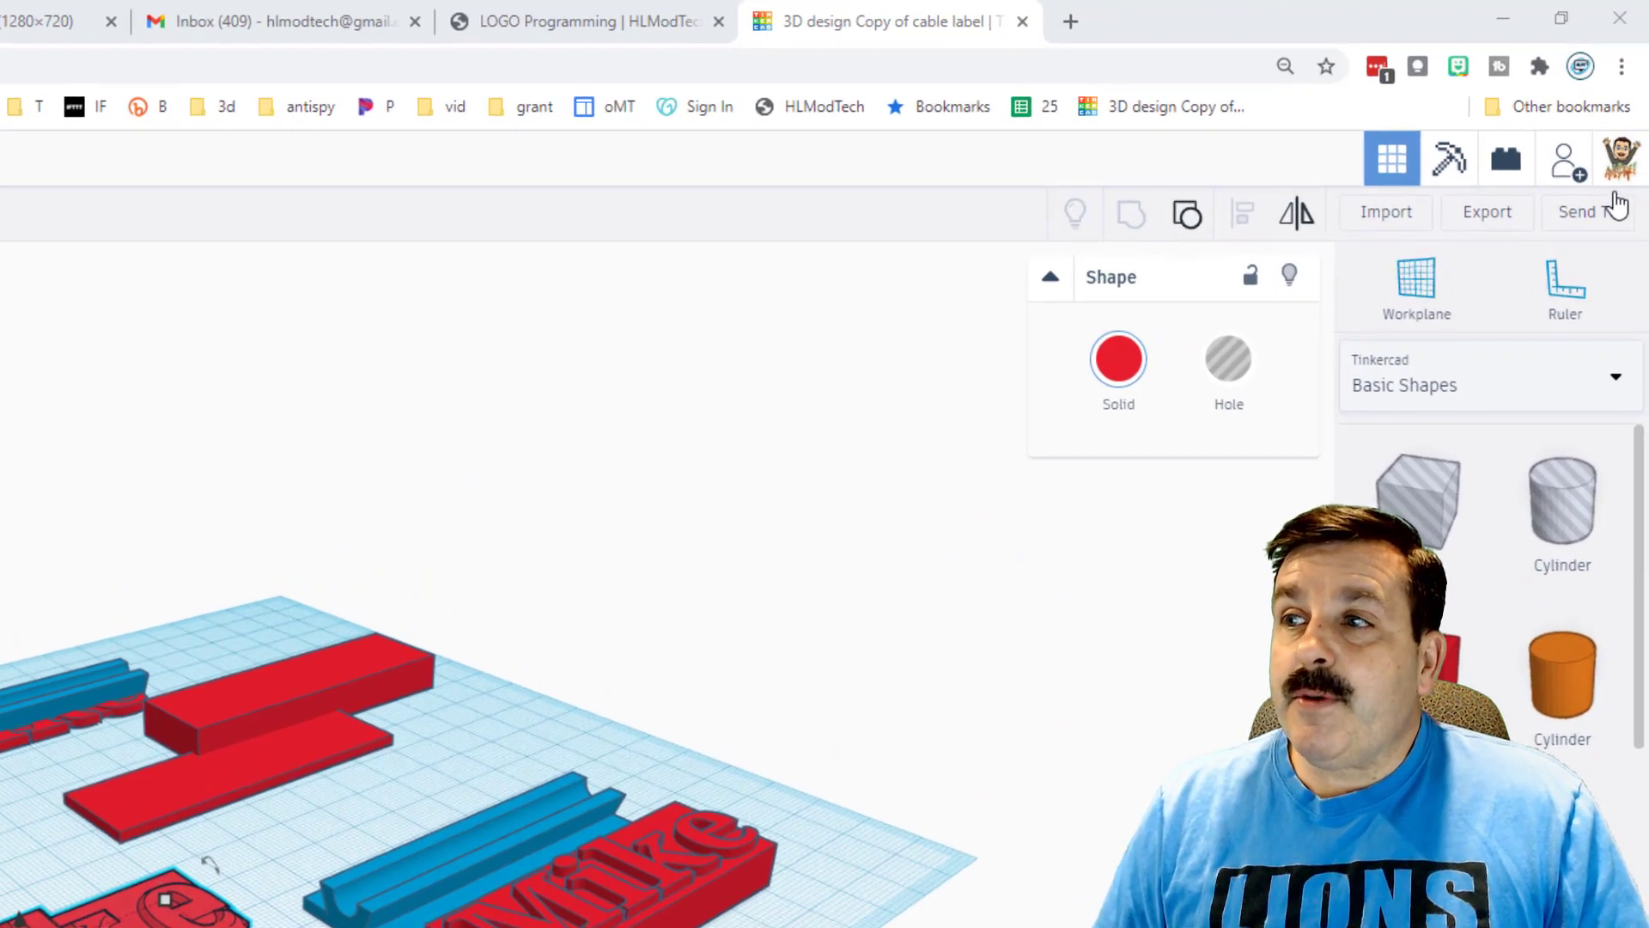
Generate a new collaboration link for the design via Send To.
left_click(1578, 212)
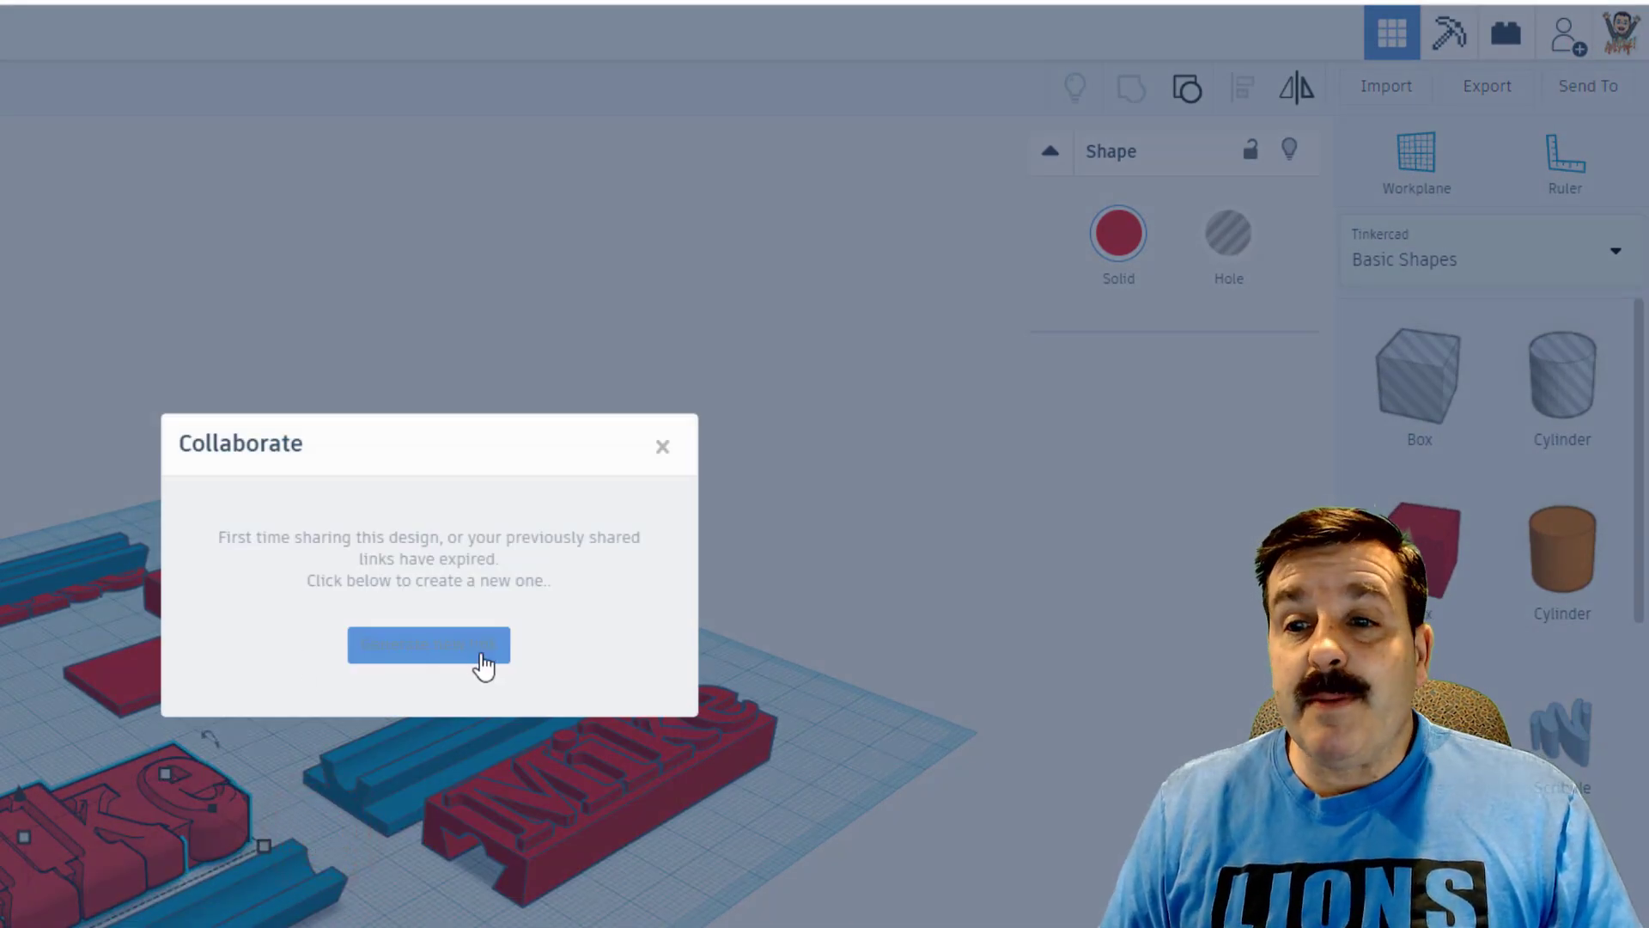
left_click(428, 645)
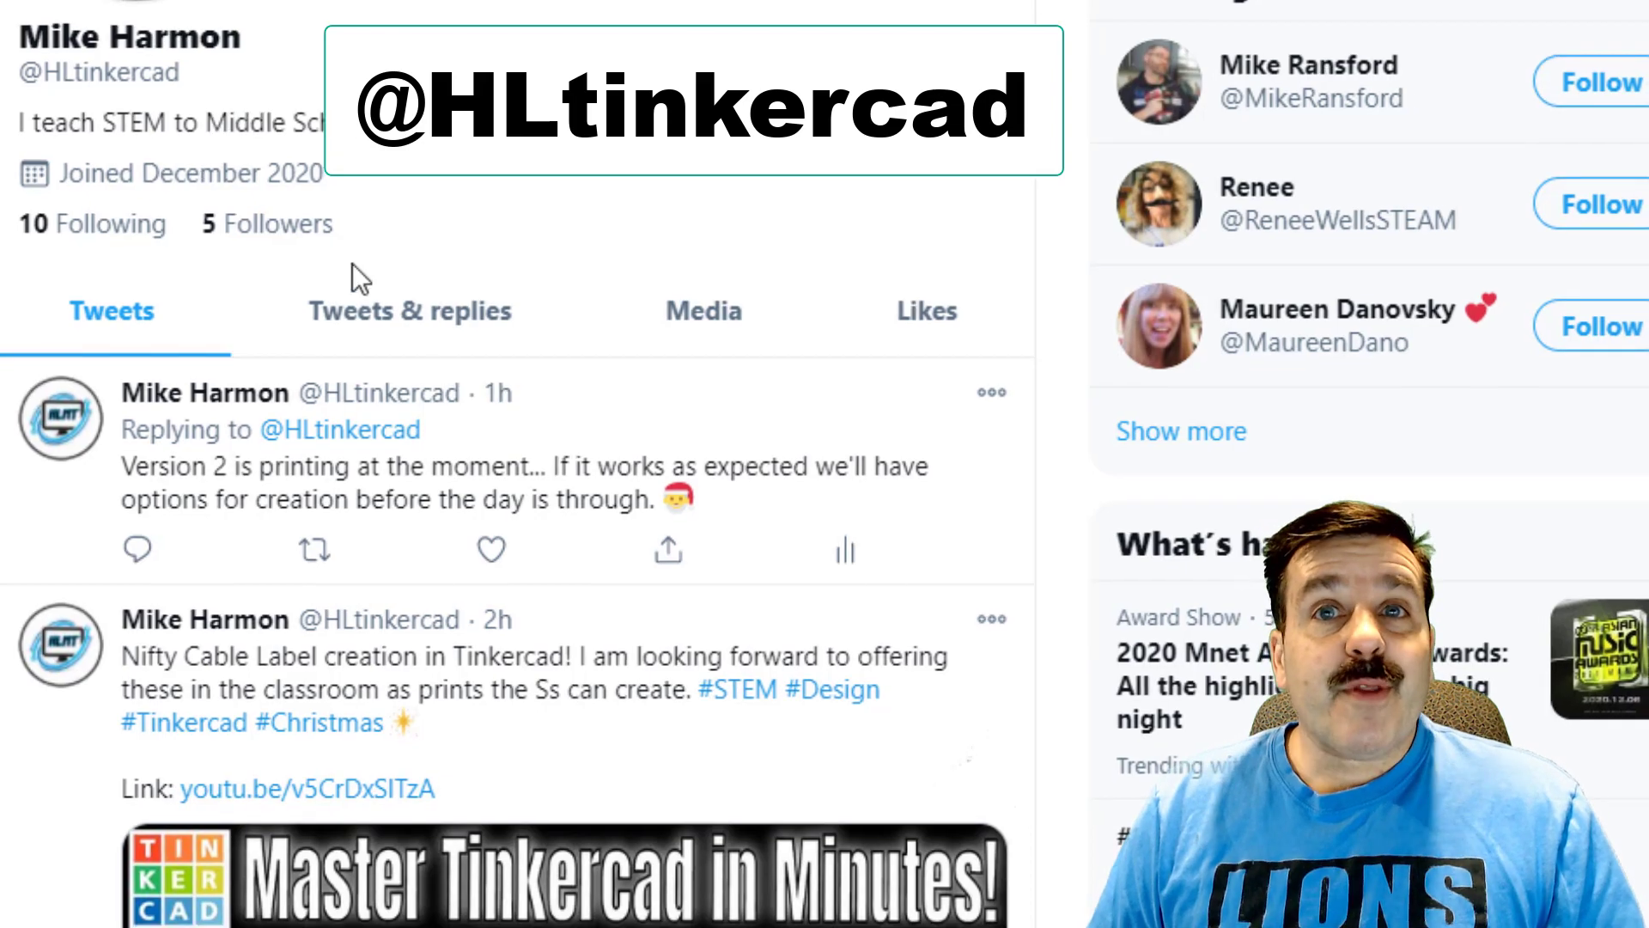
scroll("down", 3)
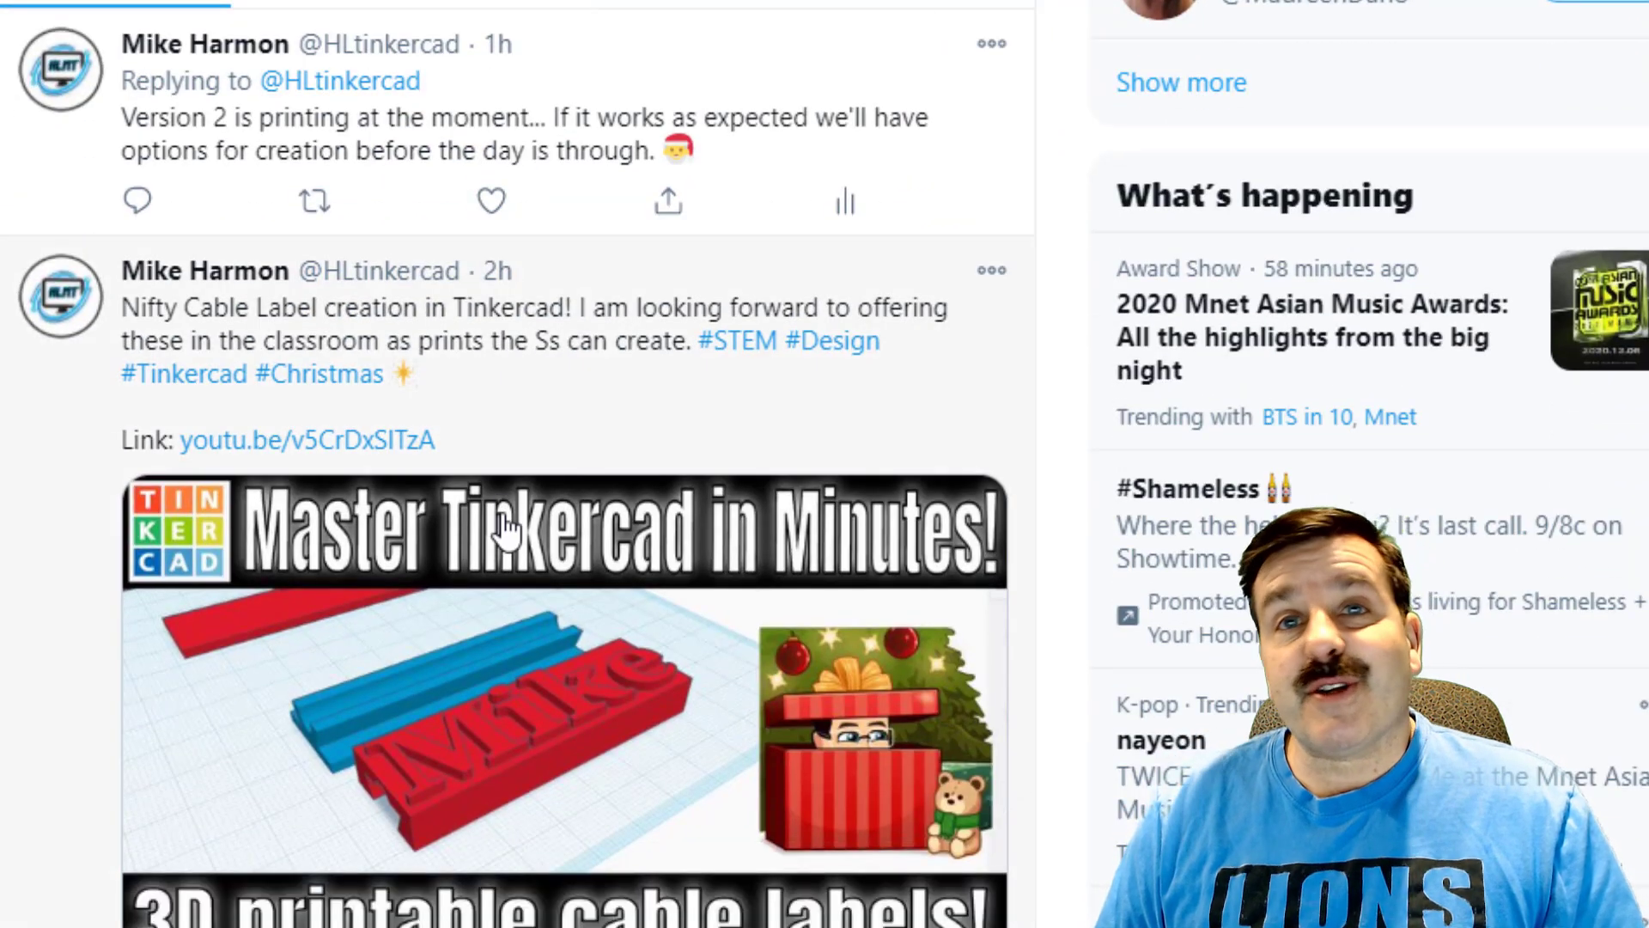